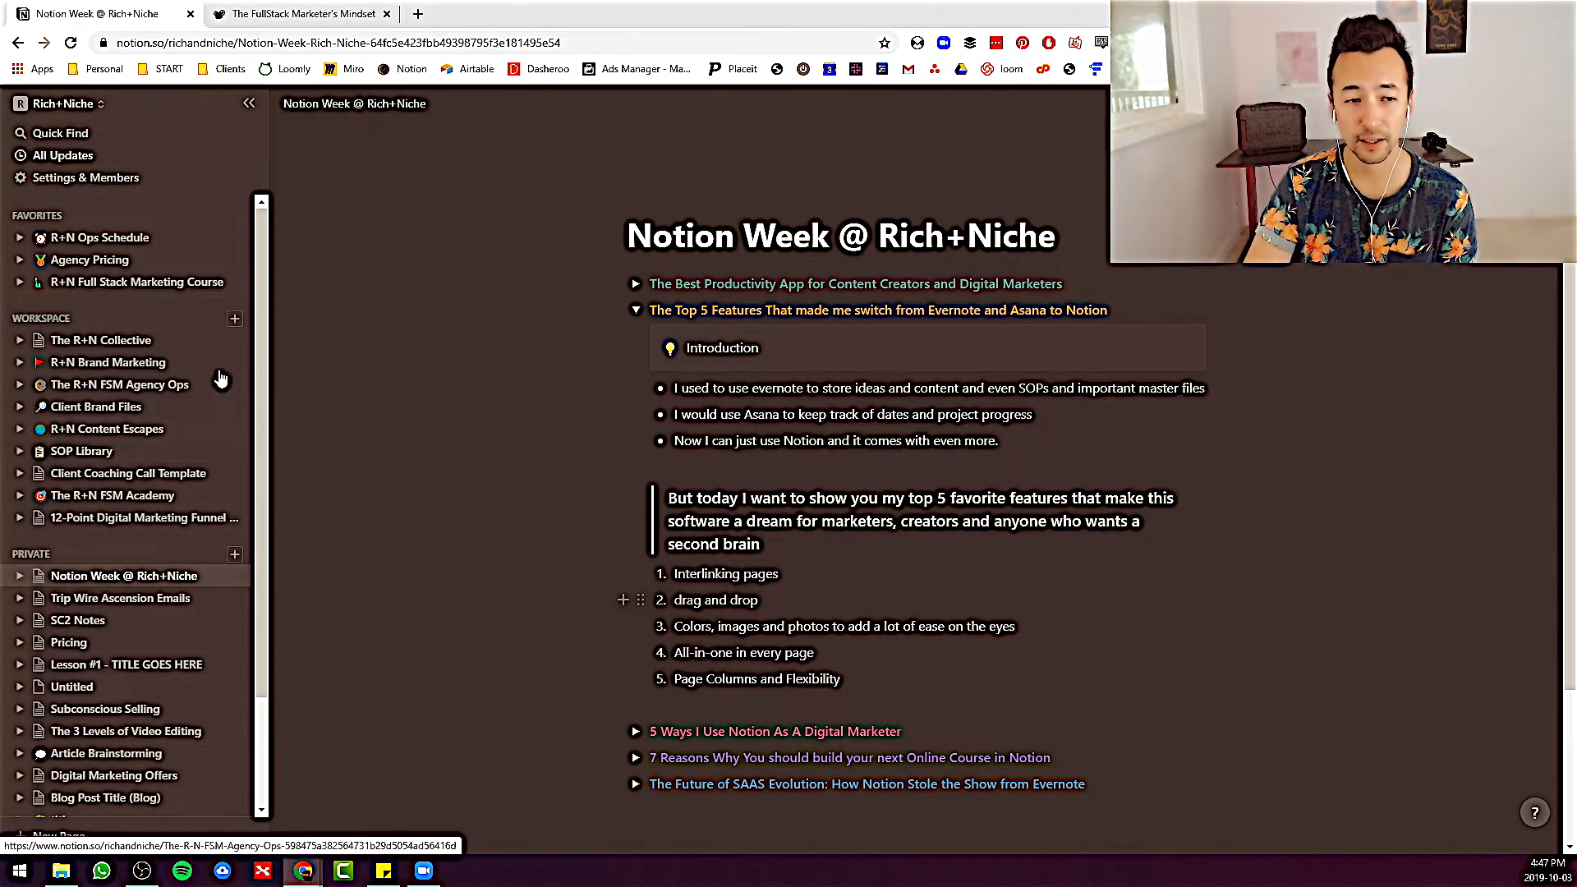
# Insert the Funnel Audit Checklist page URL below 'Interlinking pages' as a Link to Page
pyautogui.click(213, 517)
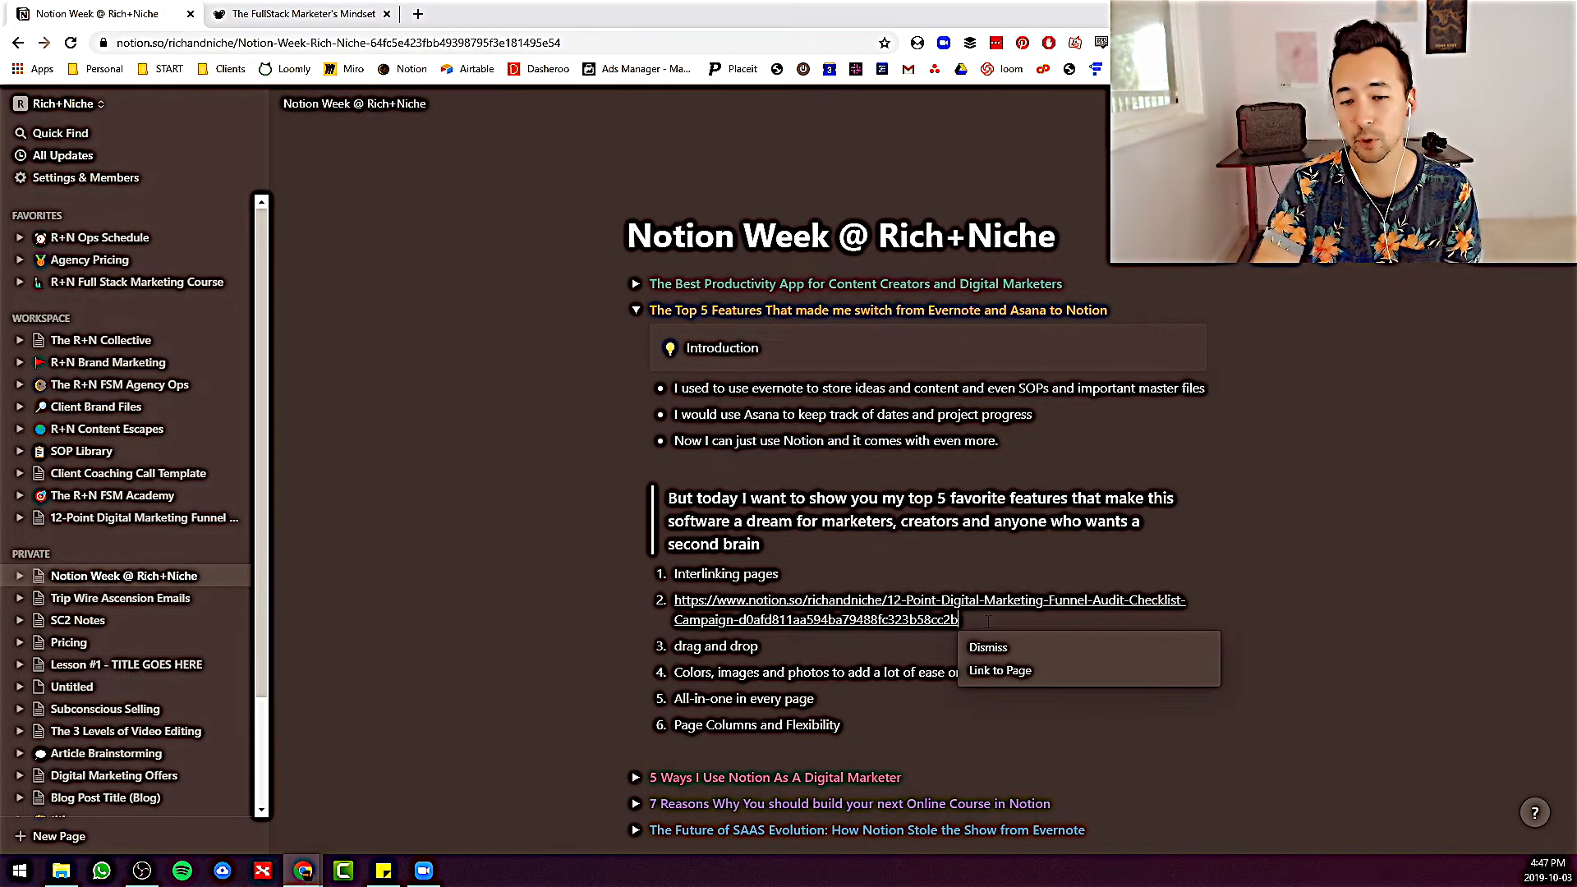
pyautogui.click(997, 670)
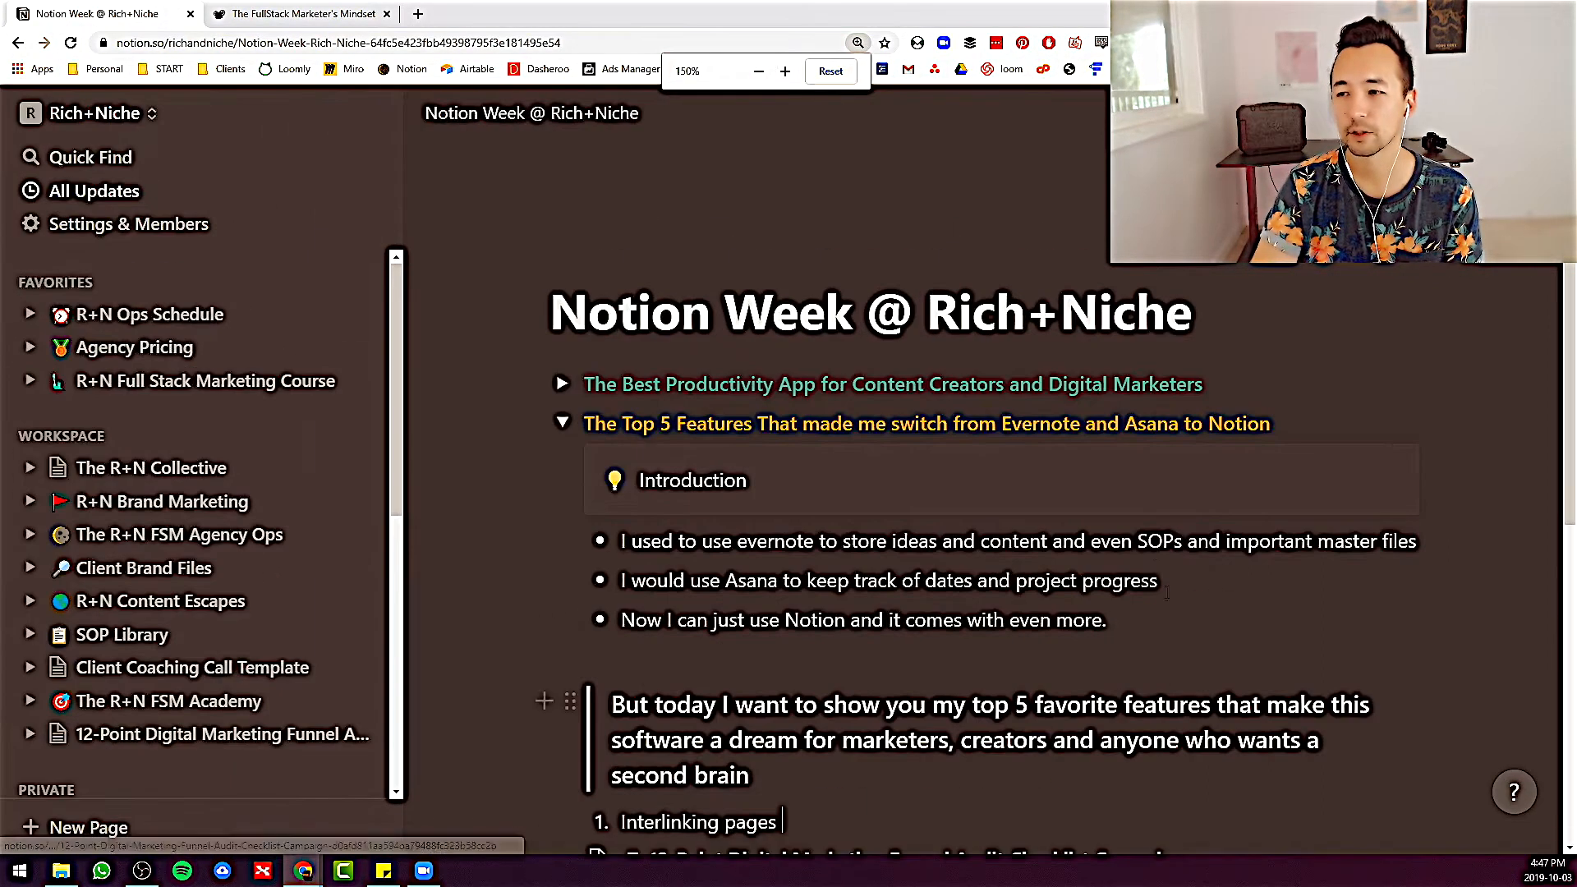
# Drag the Funnel Audit link out of the five-item features list and show the workspace page list
pyautogui.scroll(-3)
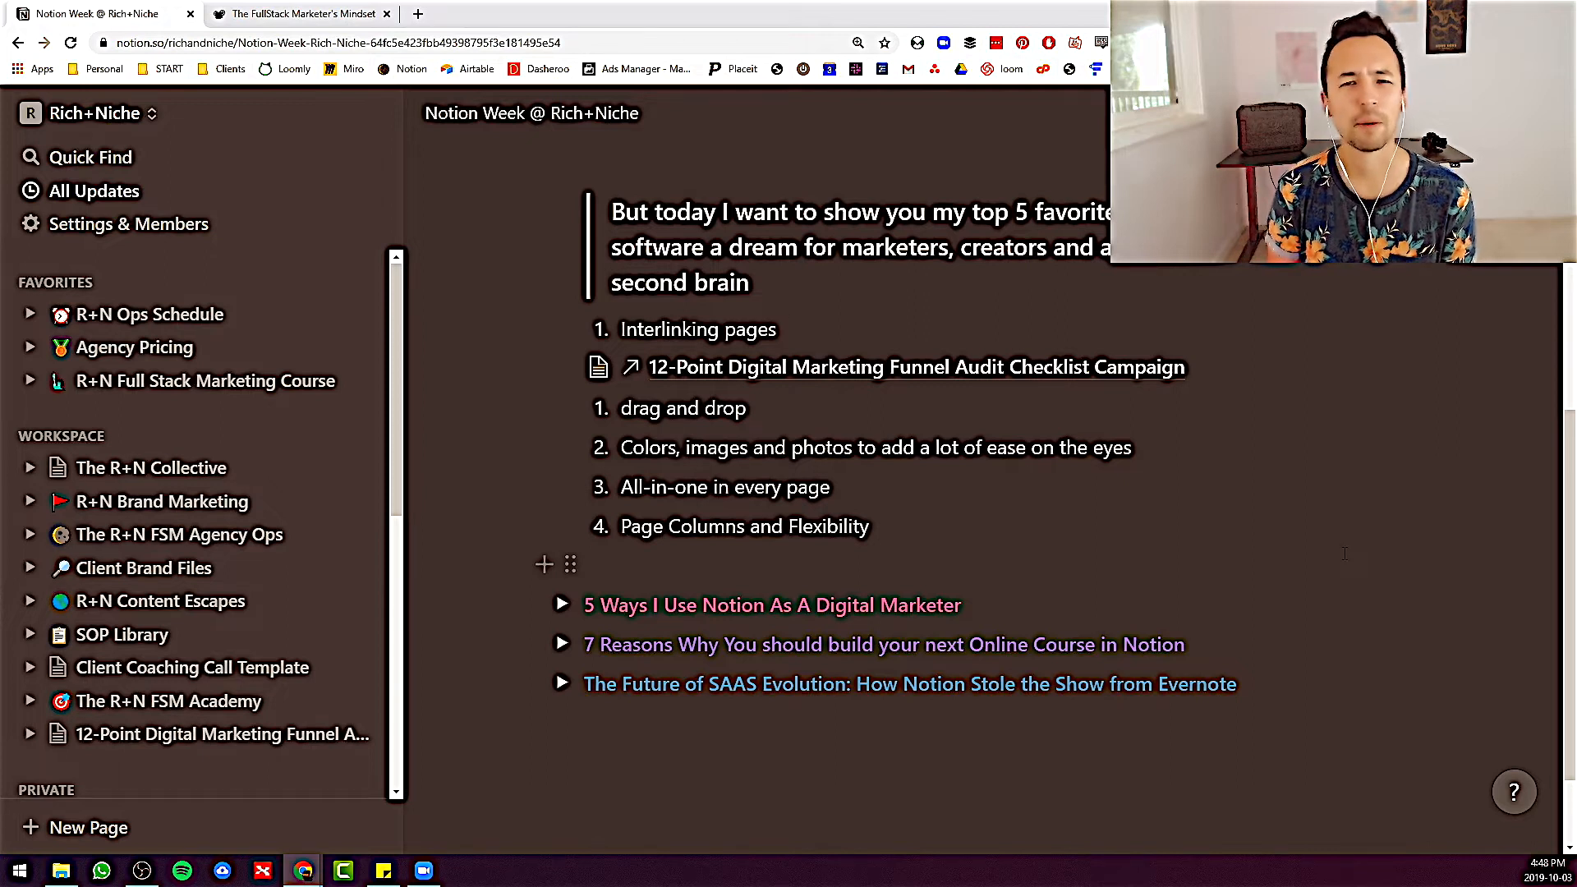
pyautogui.click(778, 329)
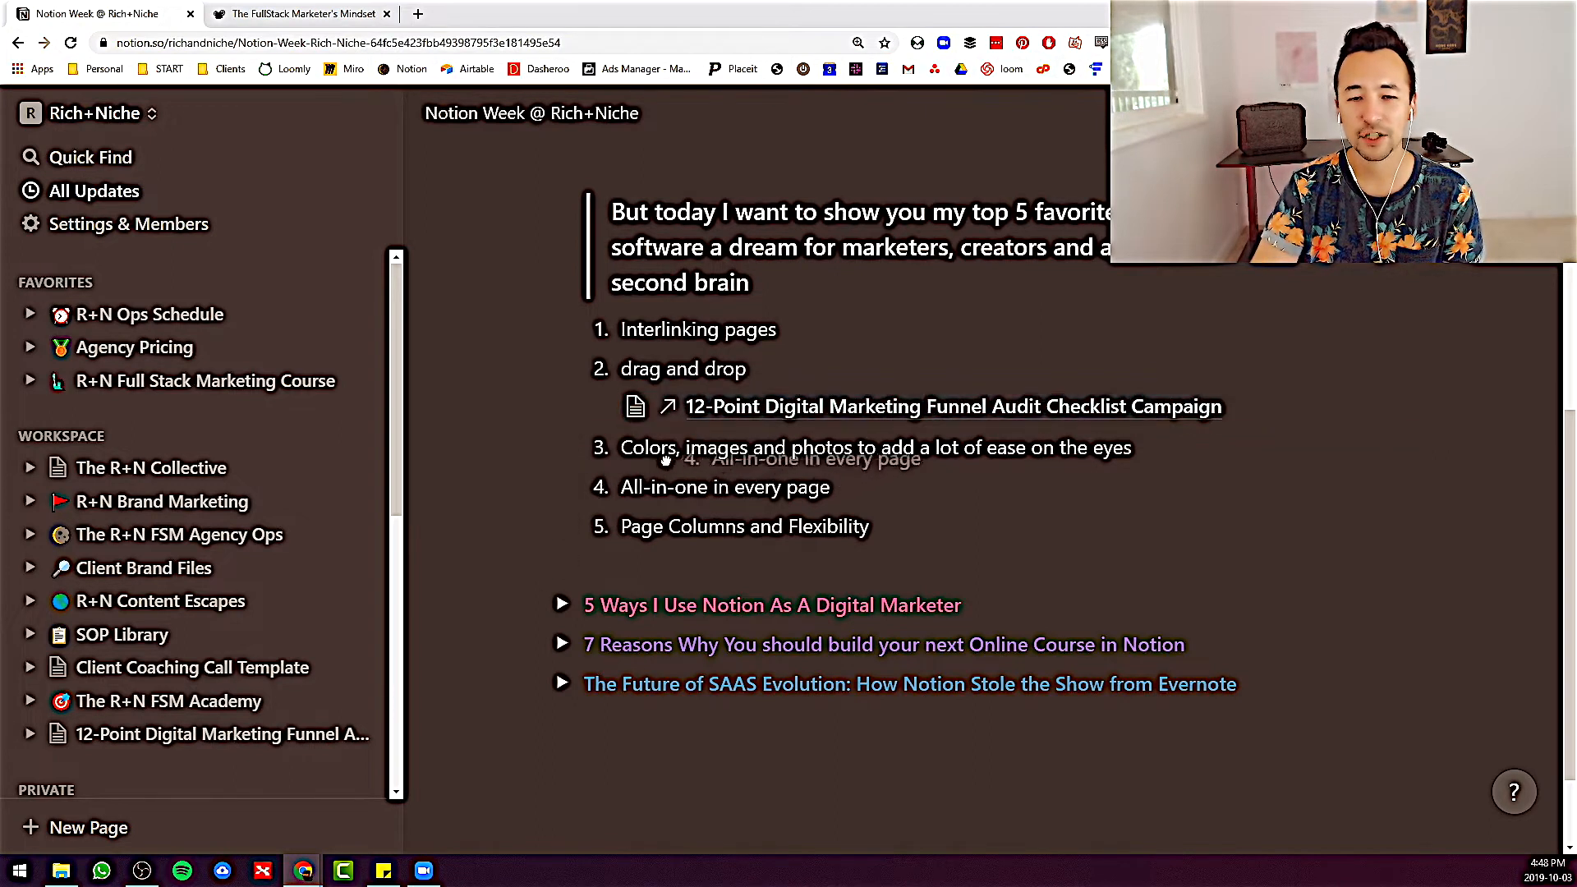
pyautogui.moveTo(951, 405)
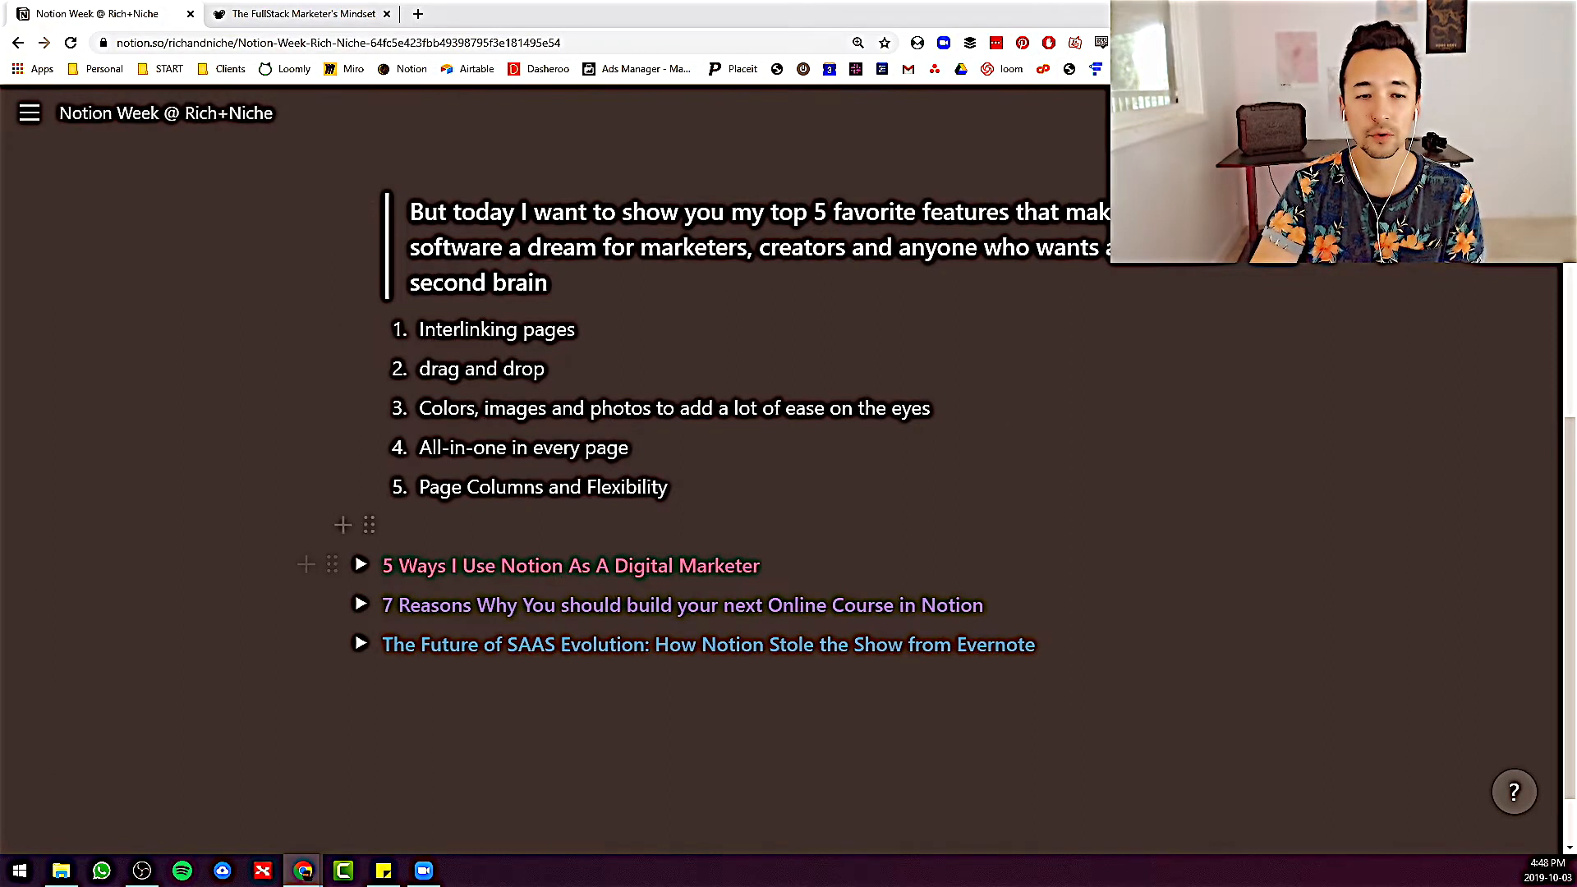
pyautogui.click(30, 113)
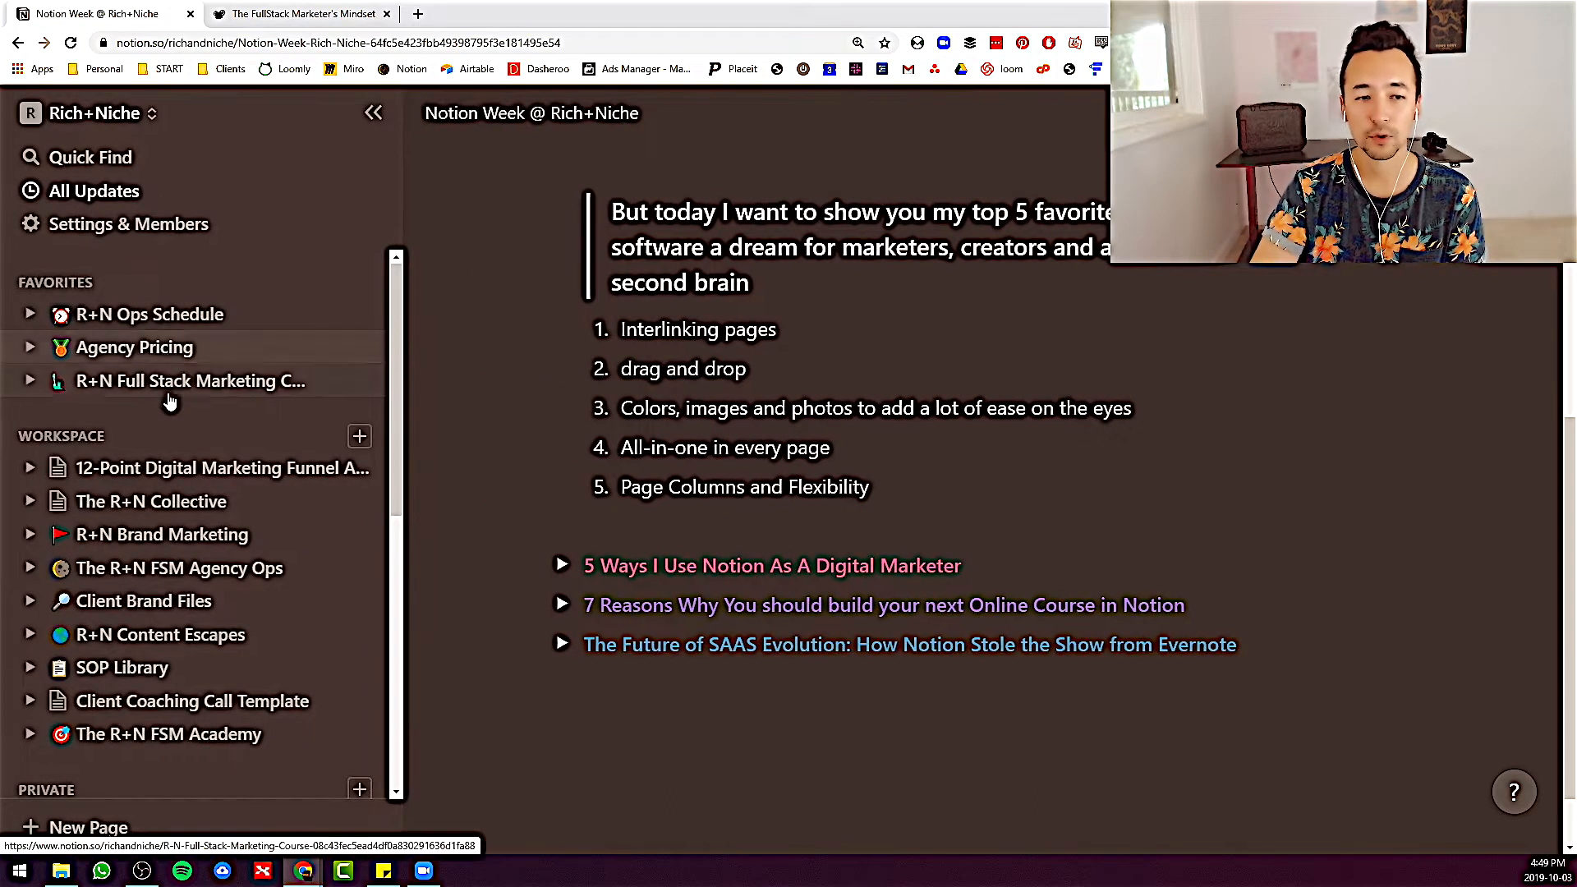
# Switch to The FullStack Marketer's Mindset lesson page with its painting cover
pyautogui.click(189, 379)
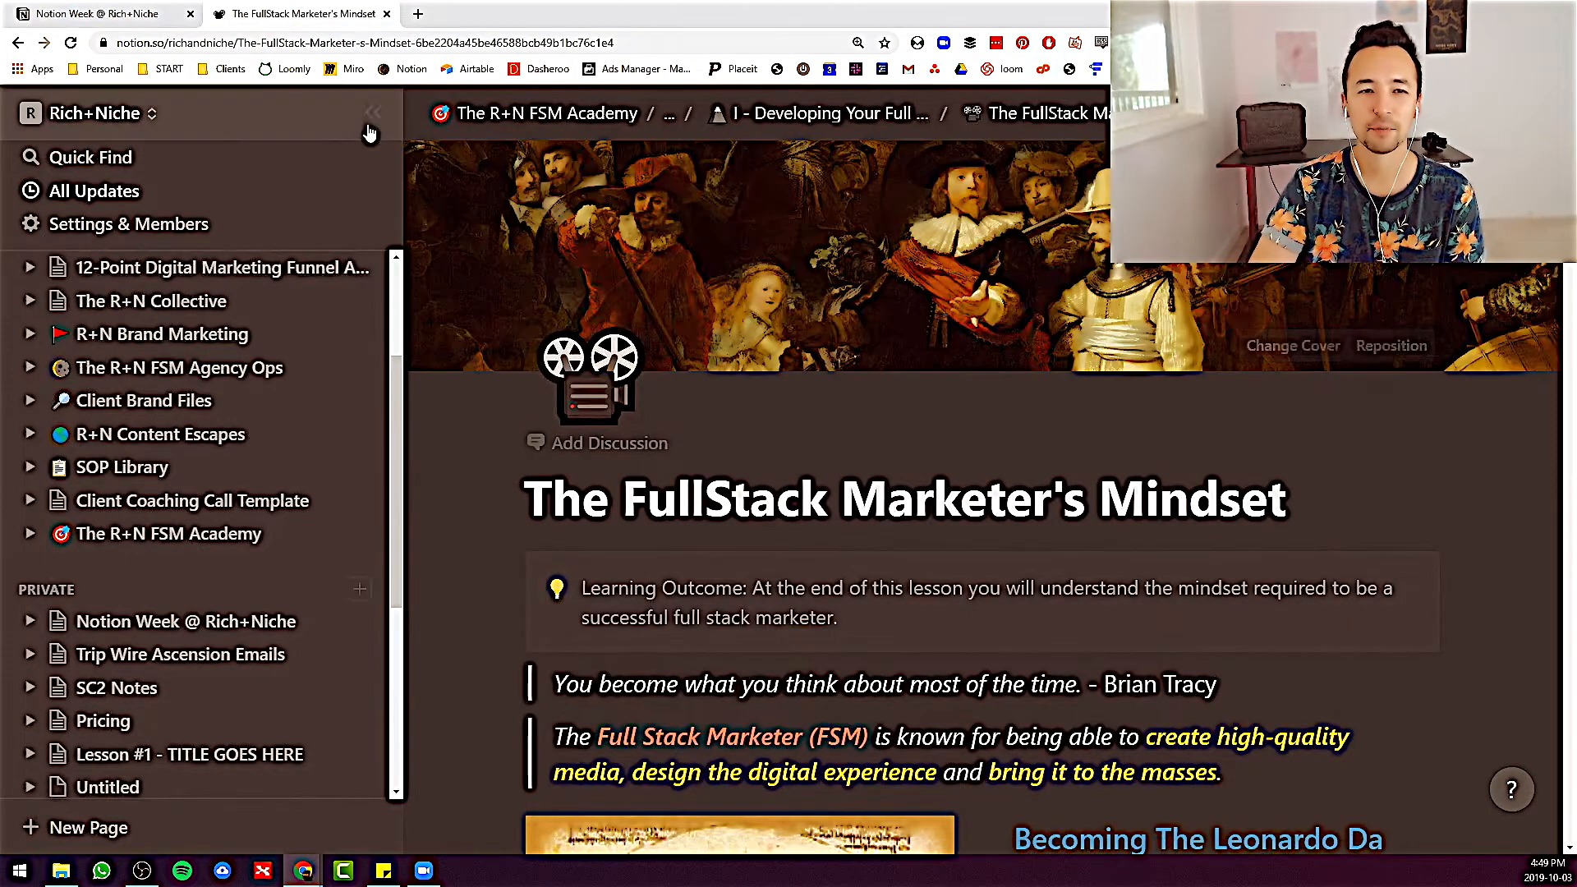
# Hide the page list and scroll through the FullStack Marketer's Mindset lesson
pyautogui.click(371, 113)
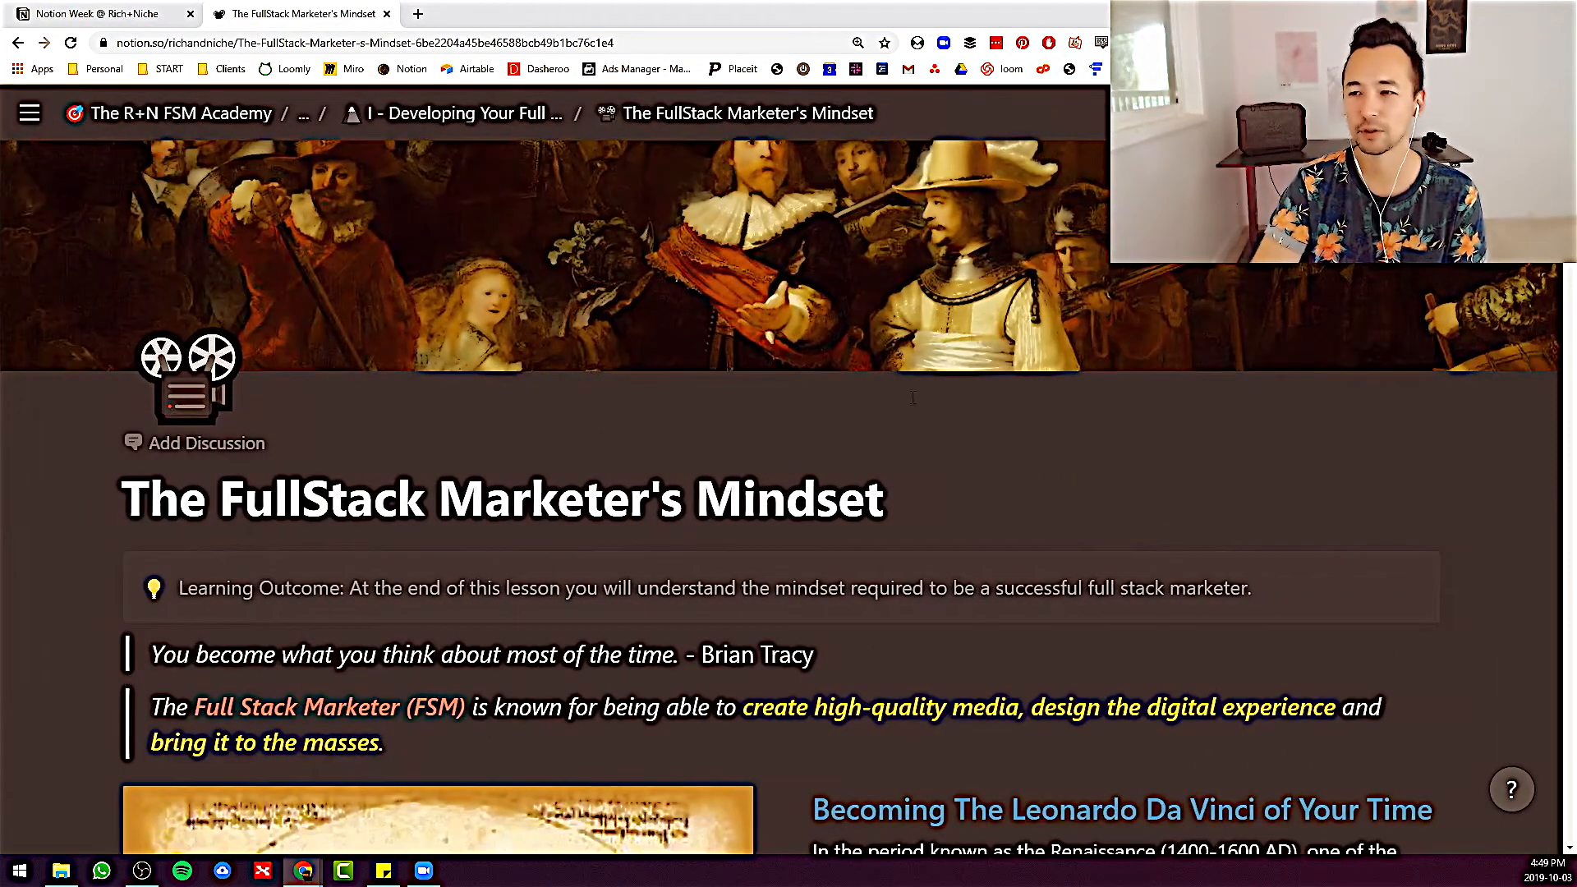
pyautogui.scroll(-3)
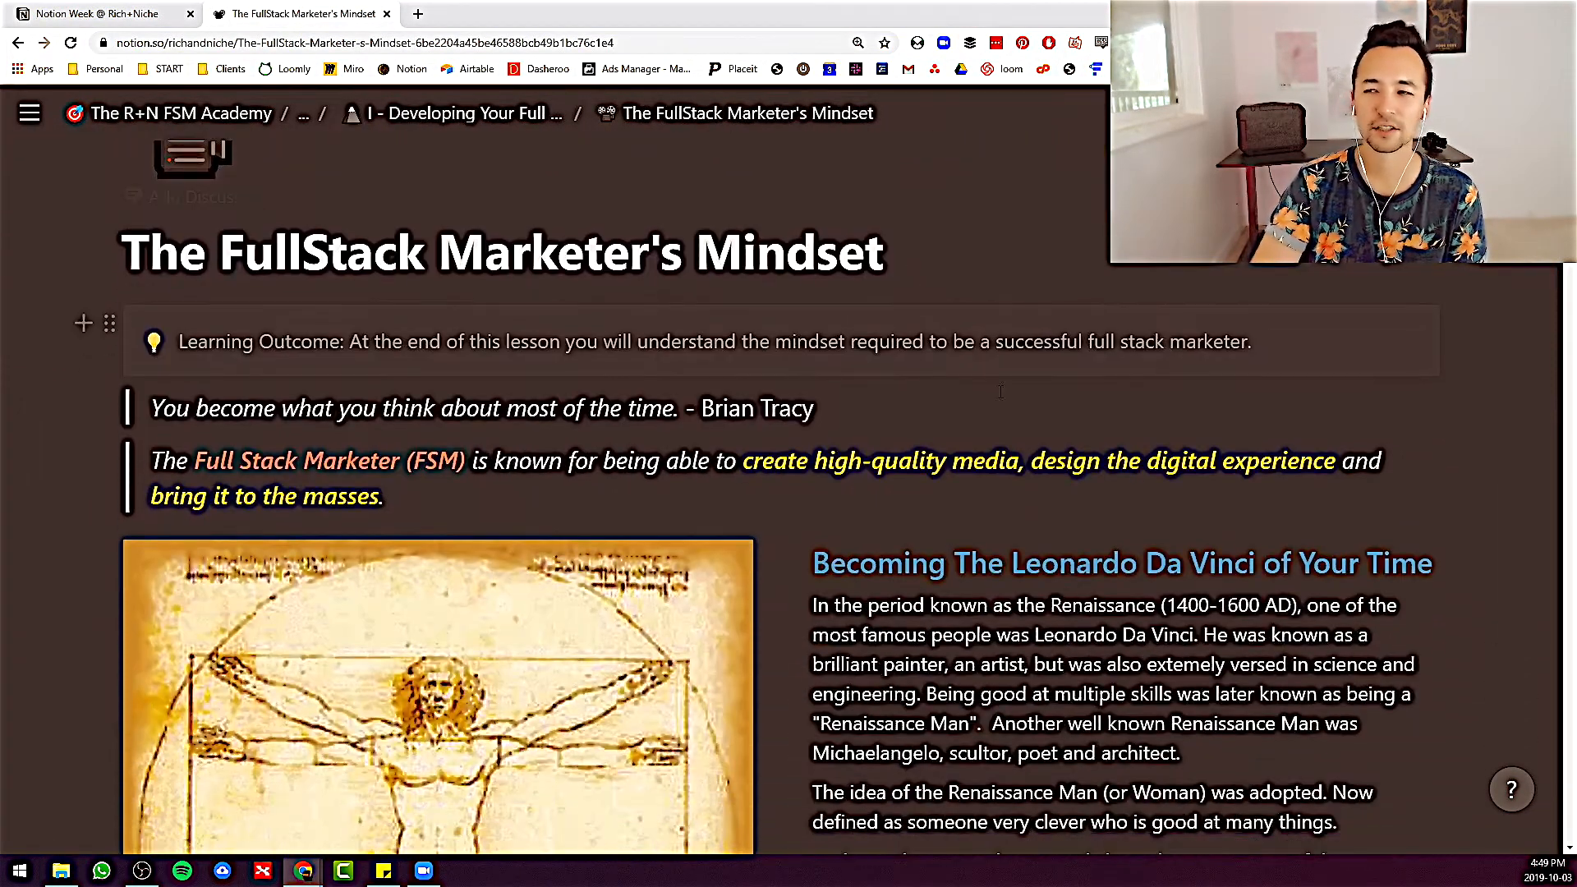
pyautogui.scroll(-3)
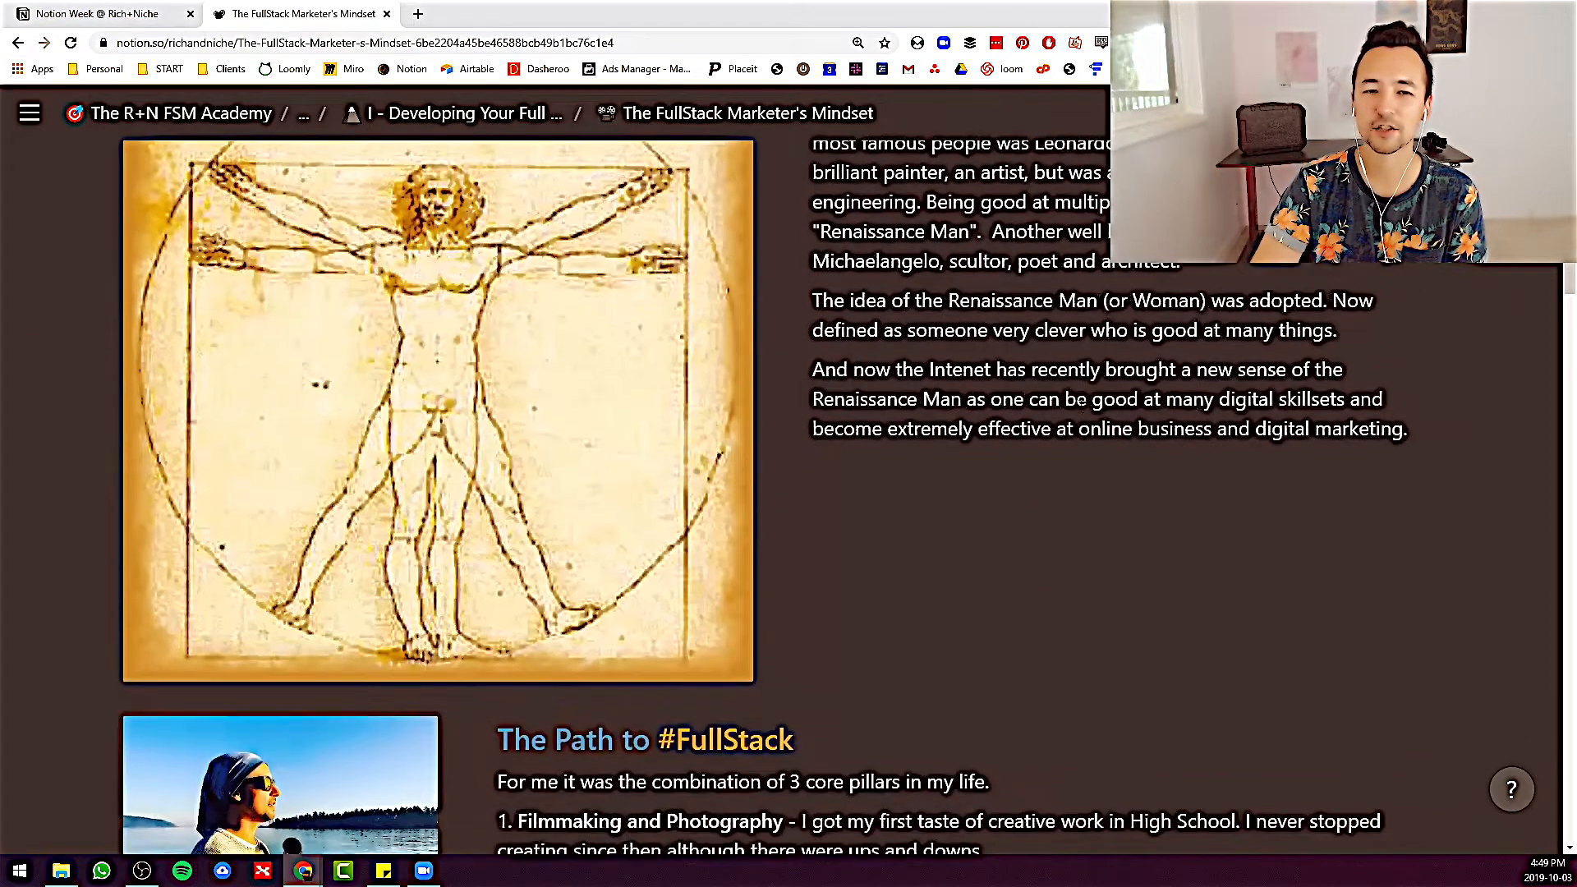
pyautogui.scroll(-3)
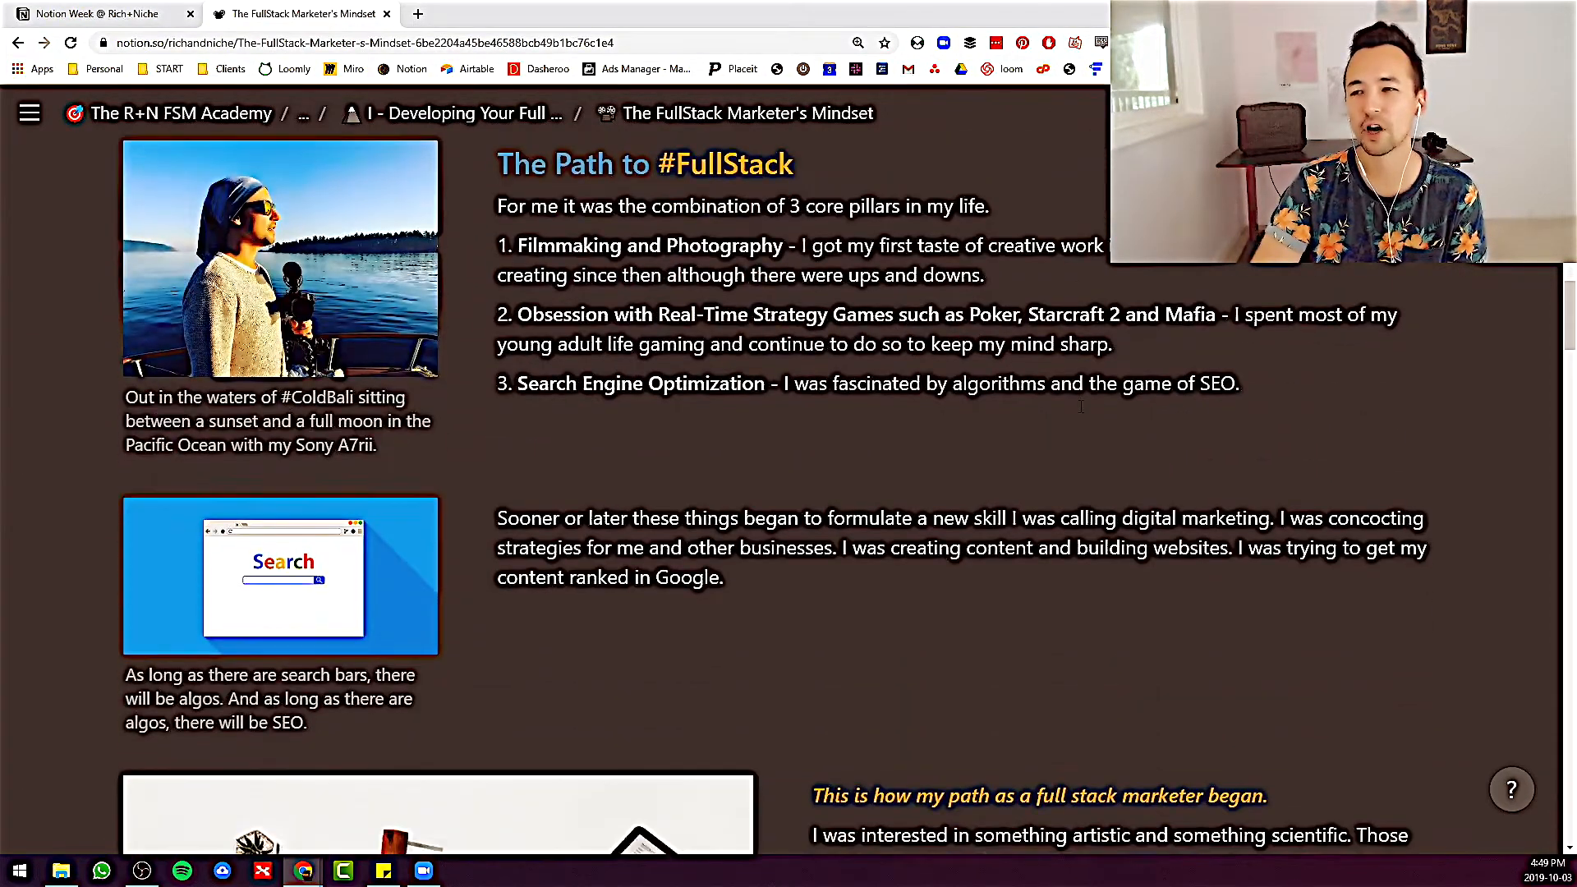
pyautogui.scroll(-3)
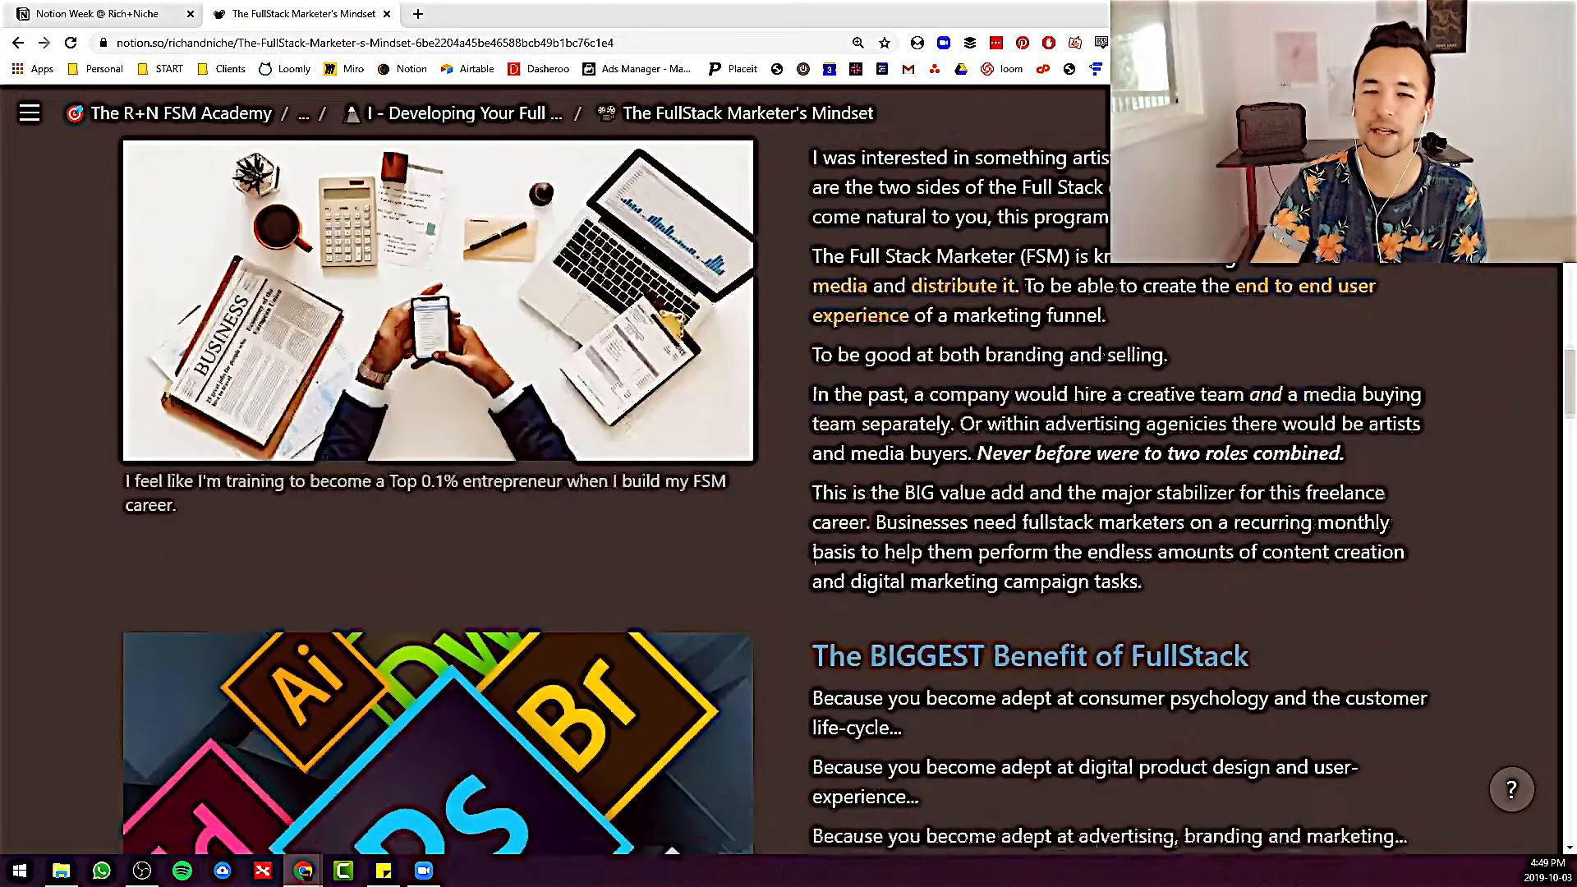
pyautogui.scroll(-3)
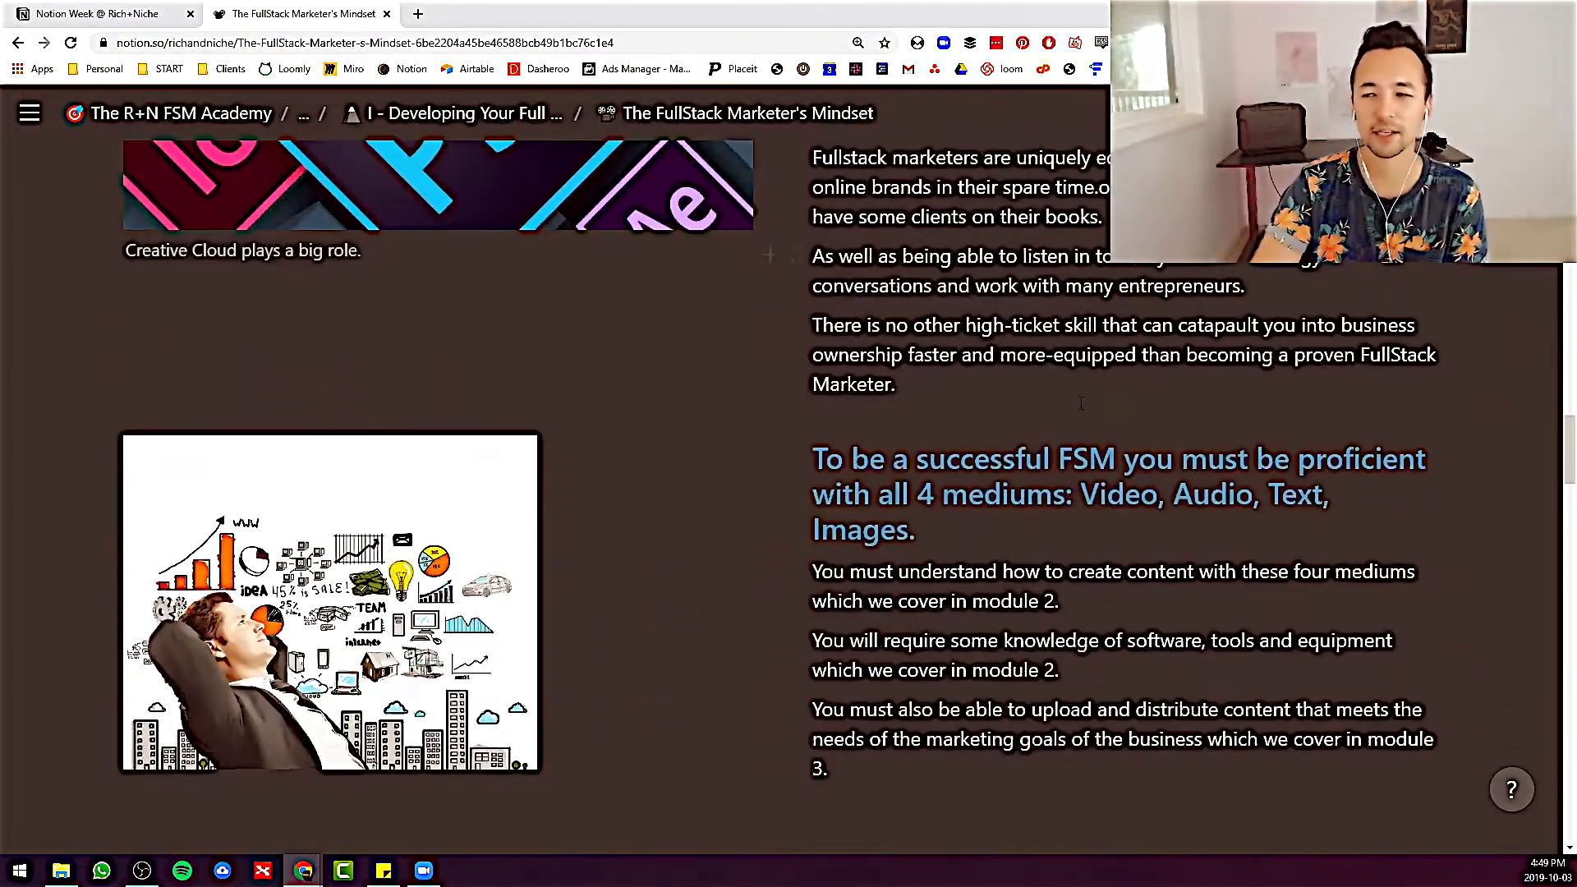
pyautogui.scroll(-3)
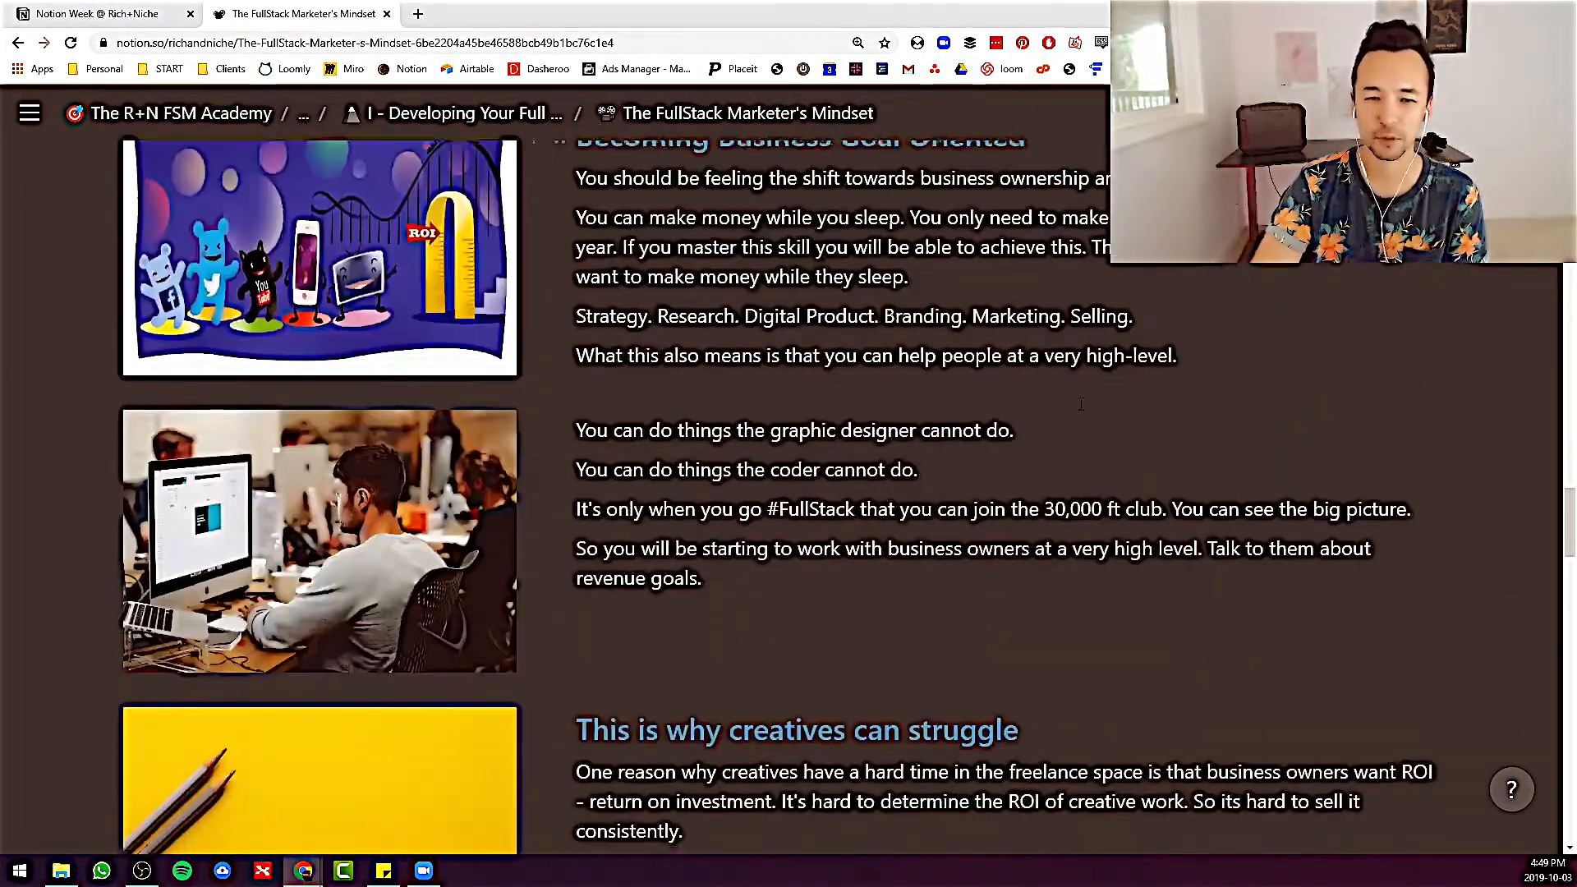
pyautogui.scroll(-3)
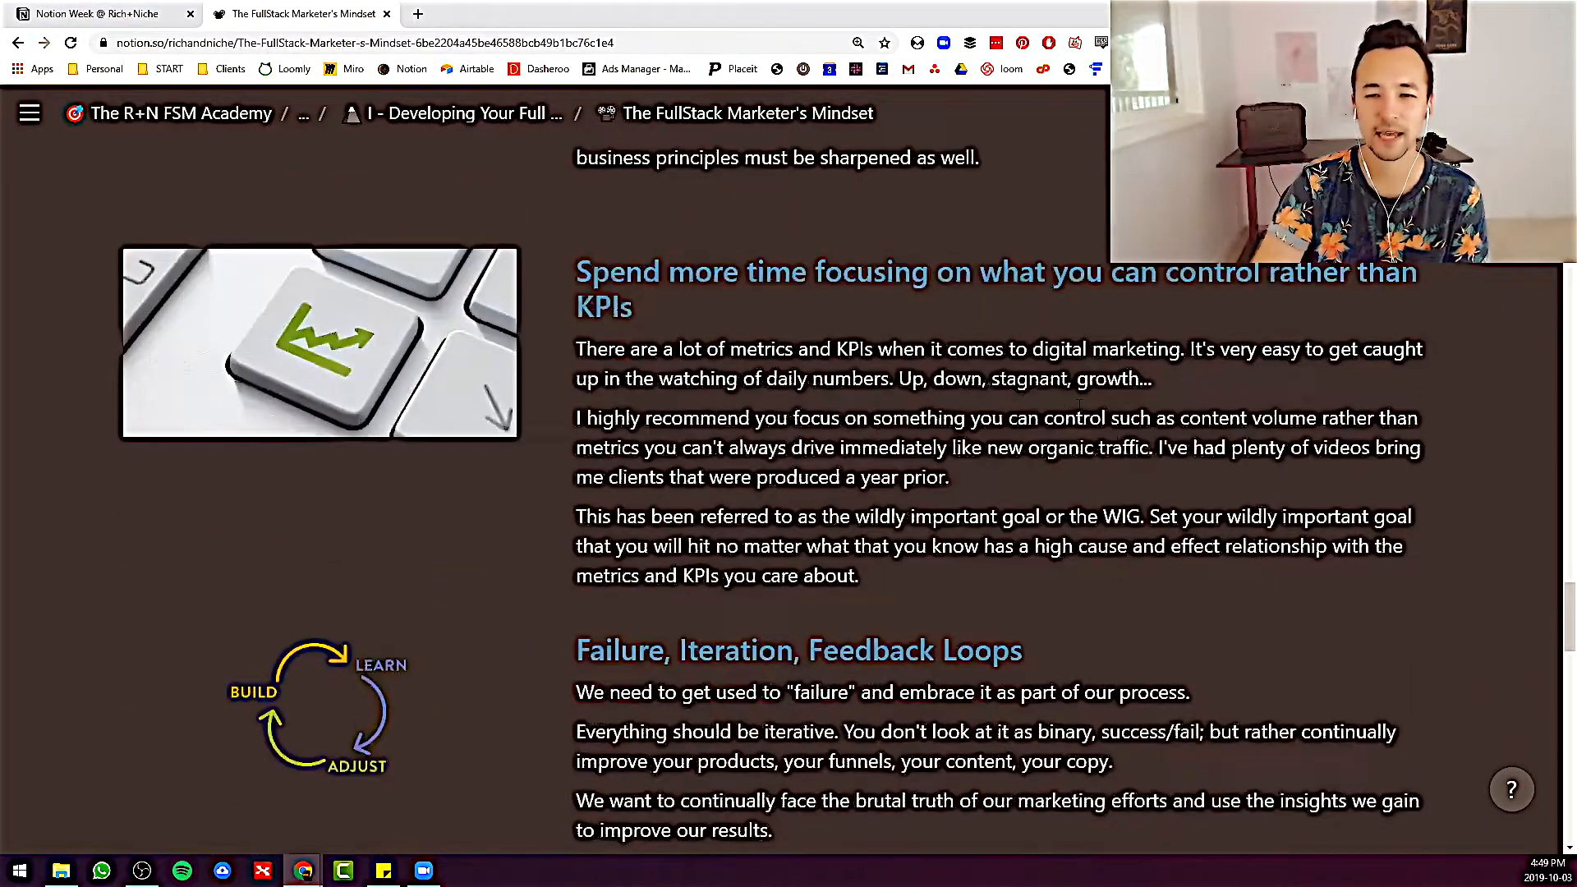
pyautogui.scroll(-3)
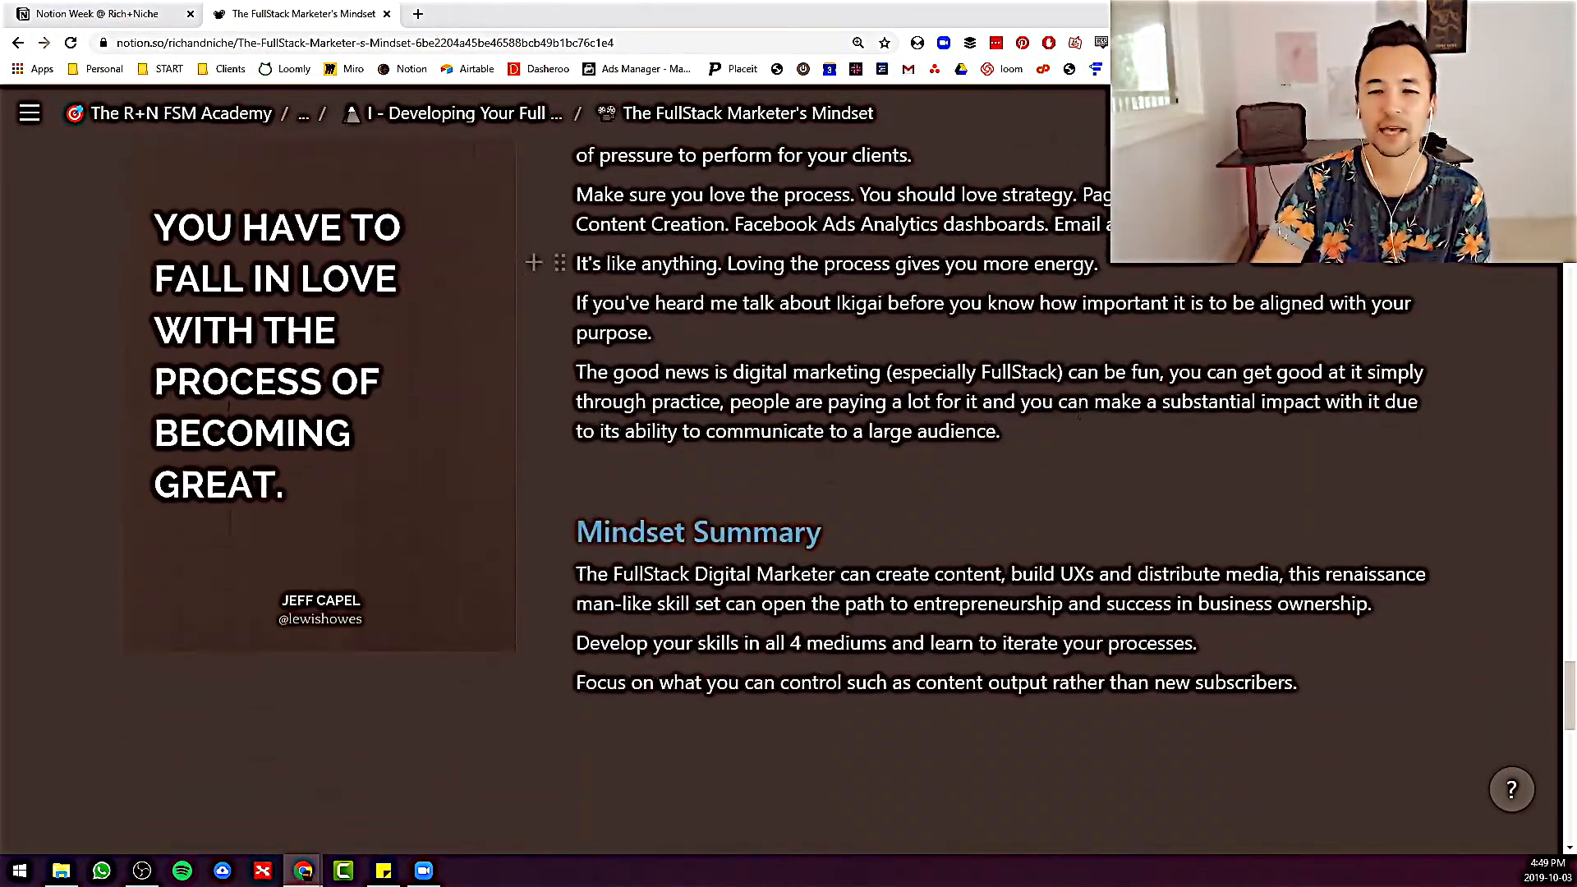
pyautogui.scroll(-3)
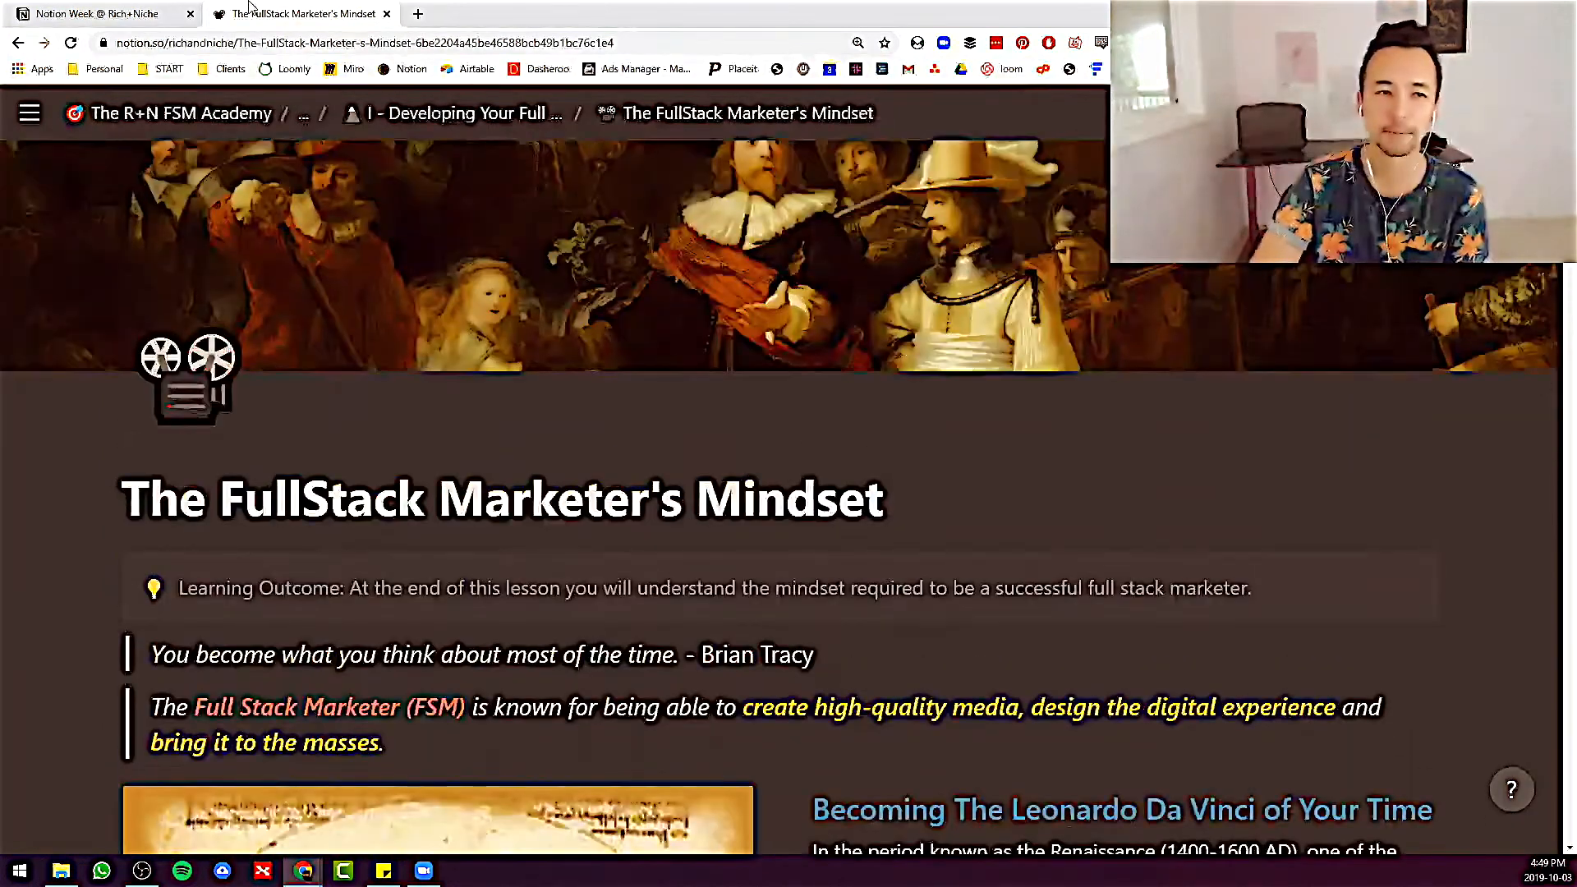
# Return to the Notion Week @ Rich+Niche page and scroll to its Top 5 Features list
pyautogui.click(95, 13)
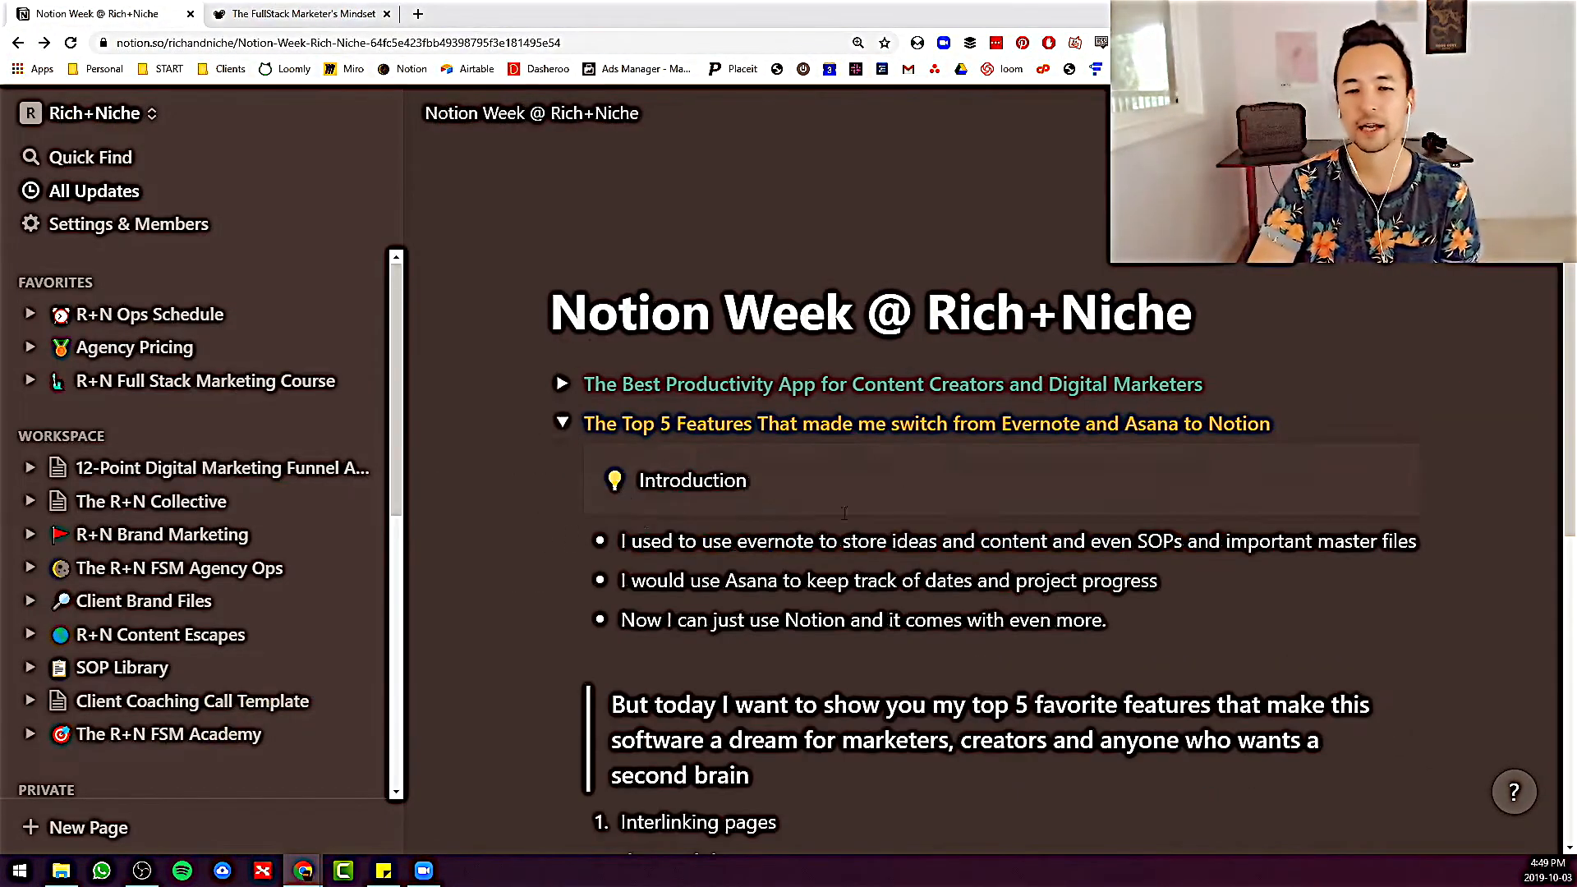
pyautogui.scroll(-3)
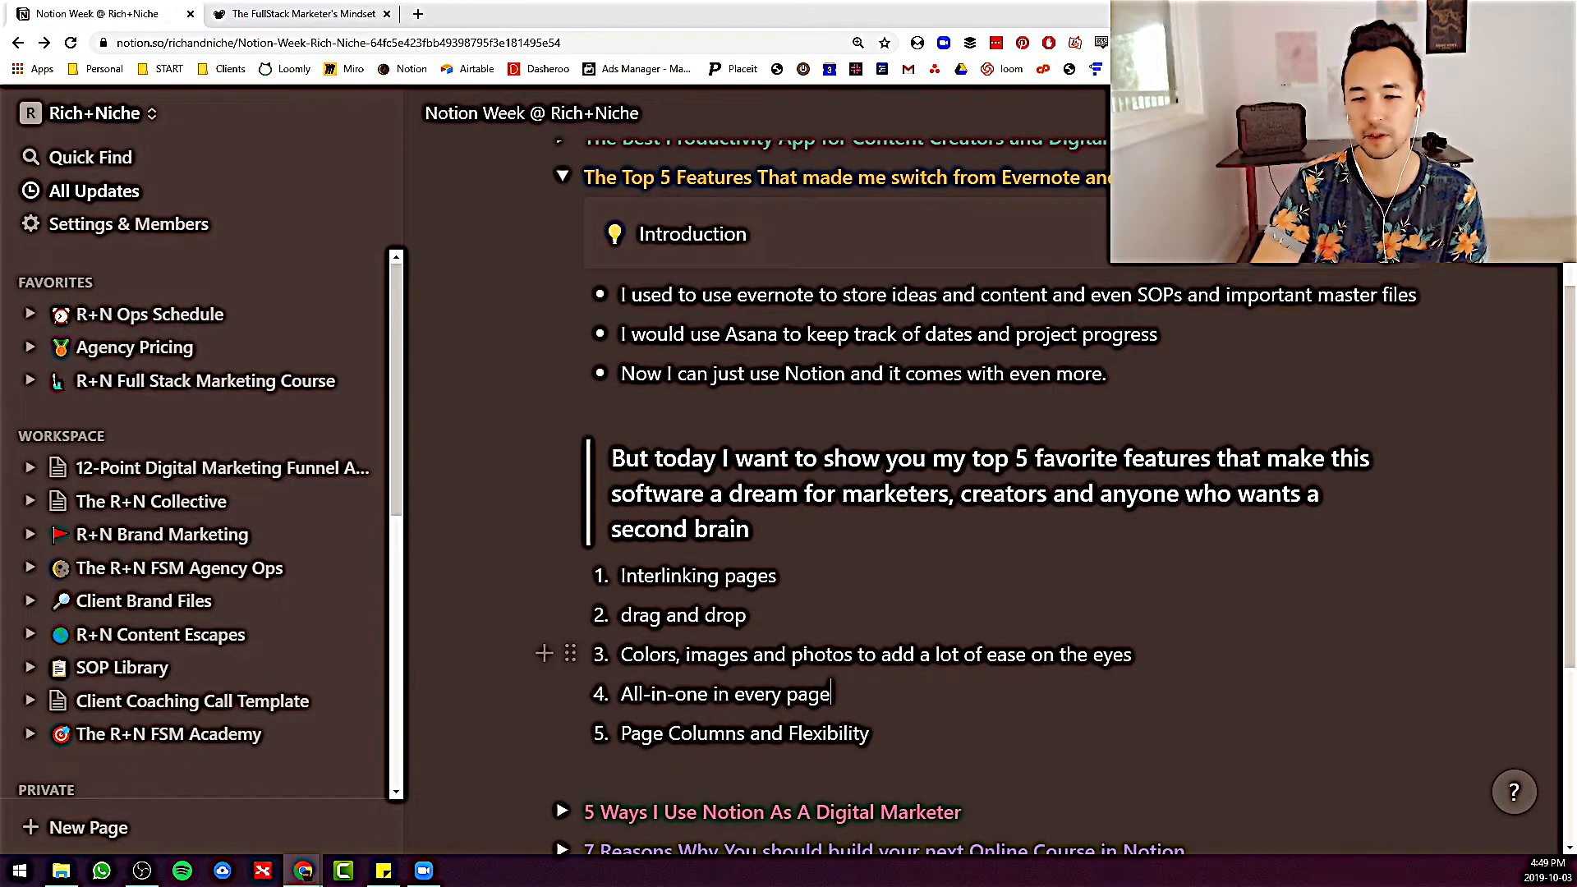
pyautogui.scroll(-3)
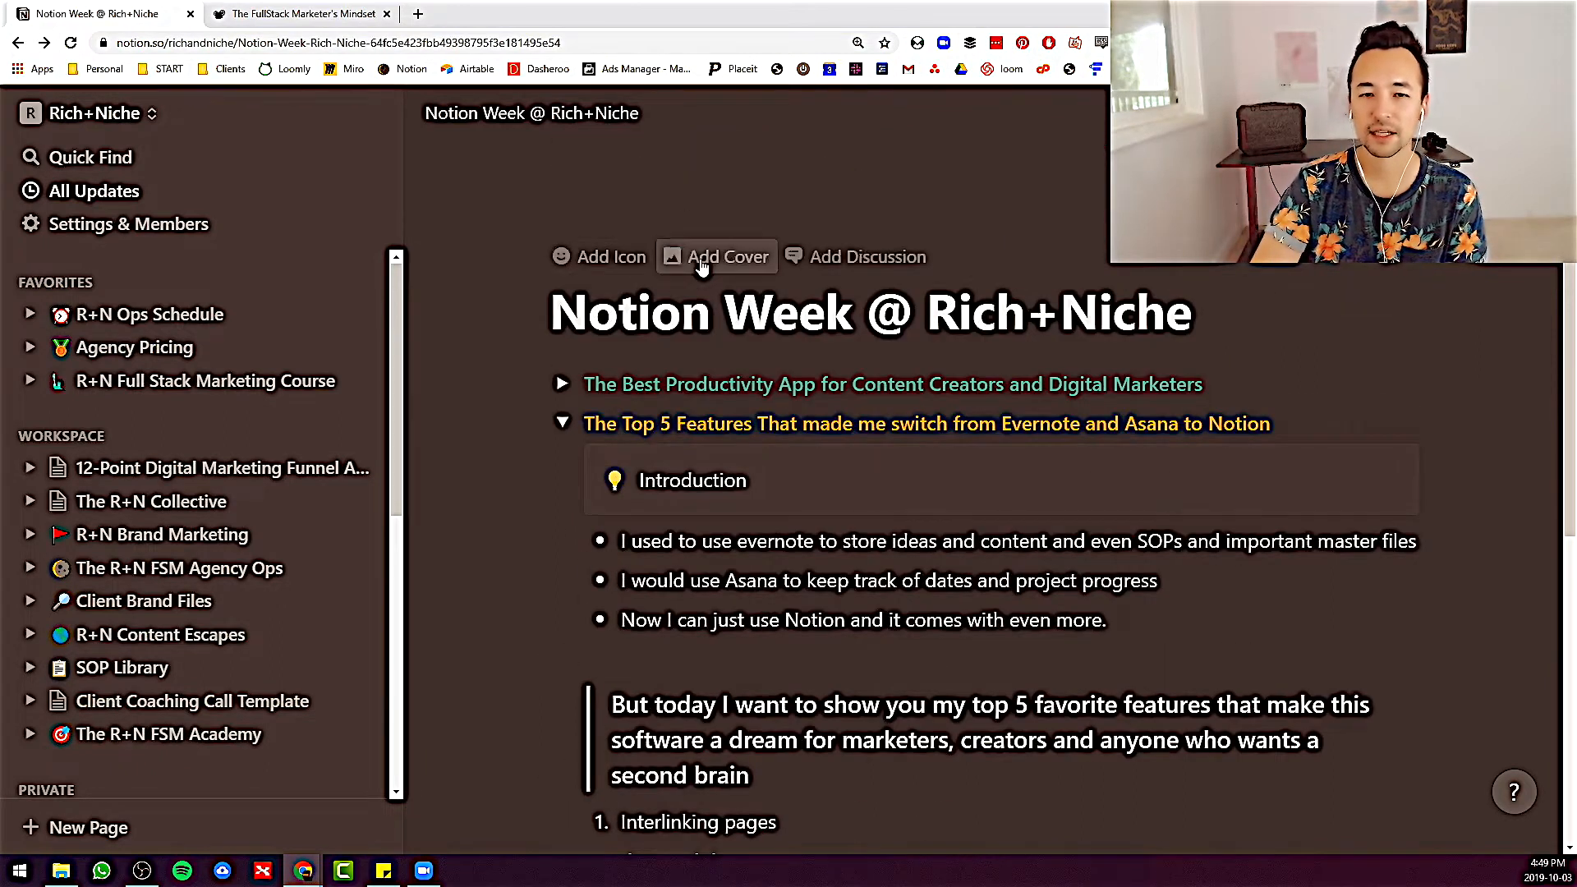
# Give the page a colorful abstract painting cover and an eyes emoji icon
pyautogui.click(727, 256)
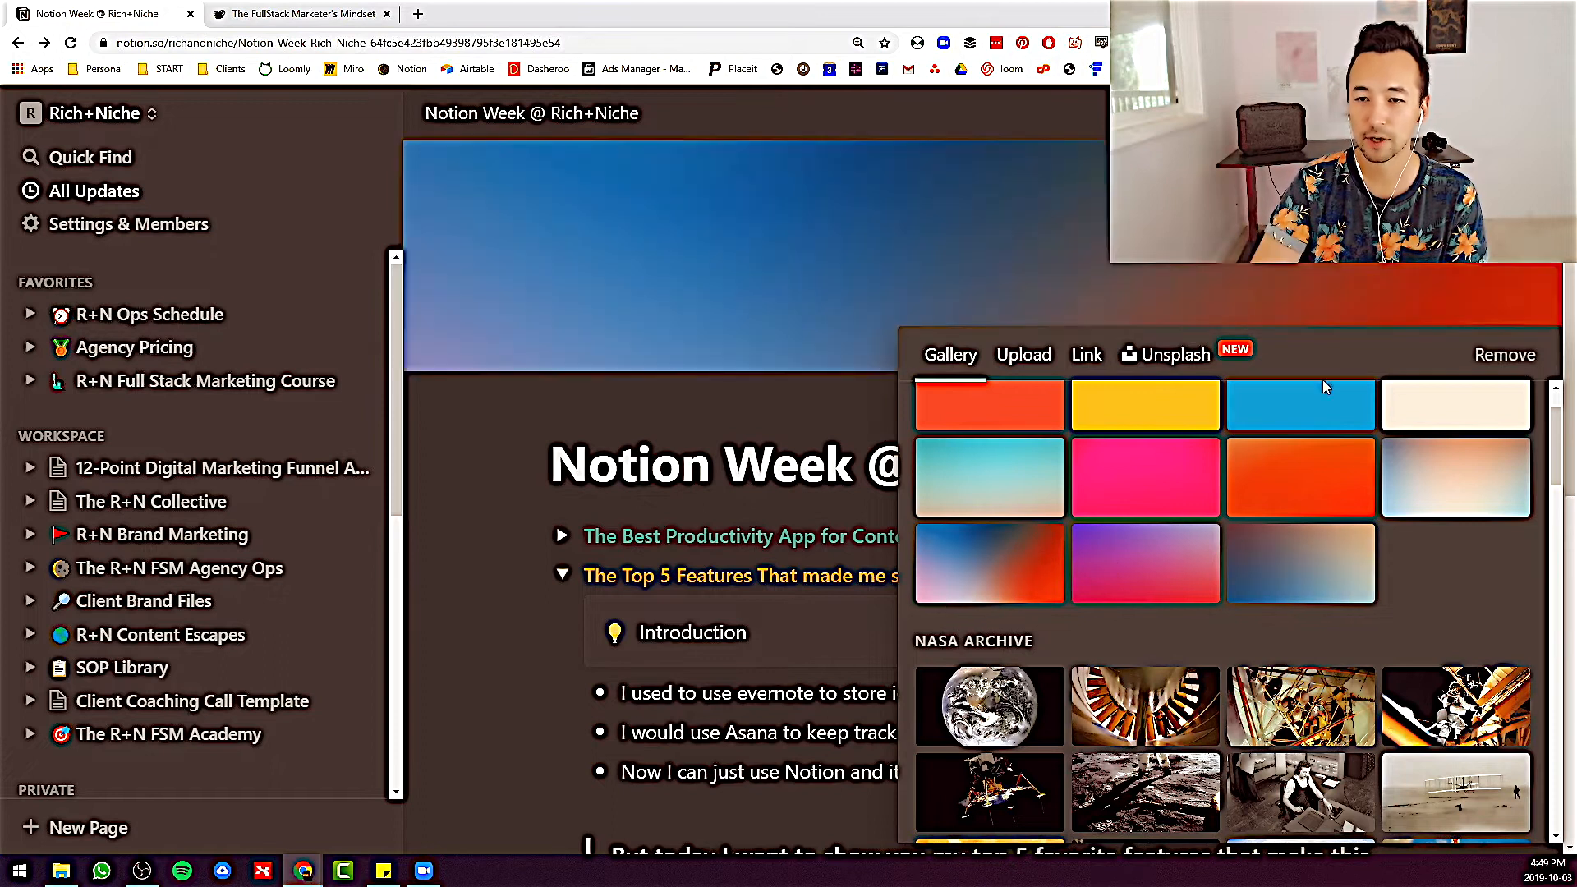
pyautogui.click(1173, 355)
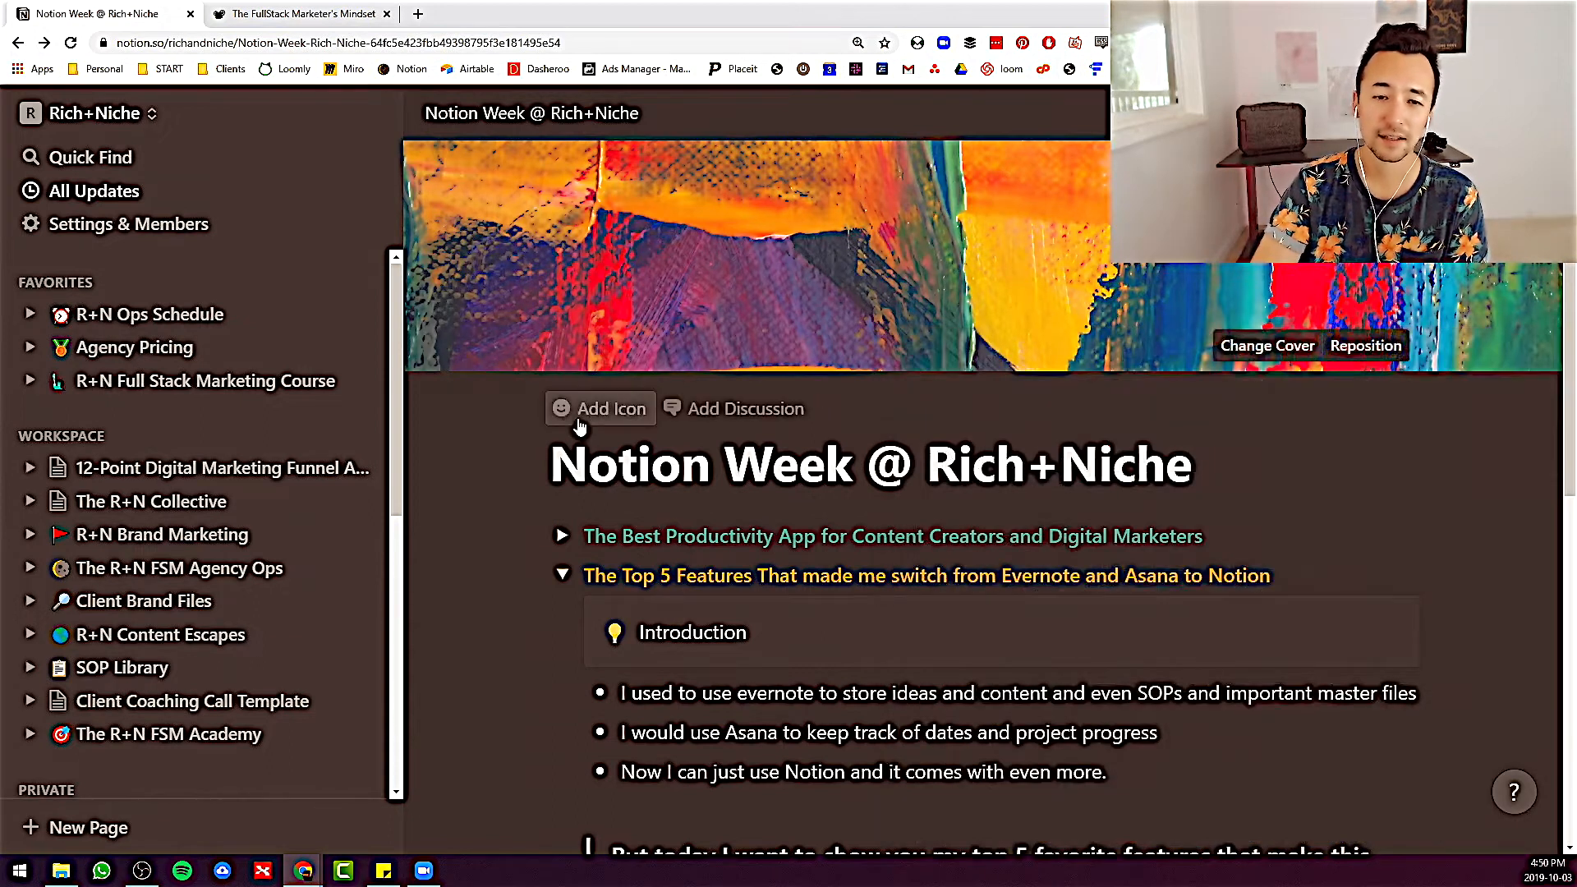
pyautogui.click(600, 409)
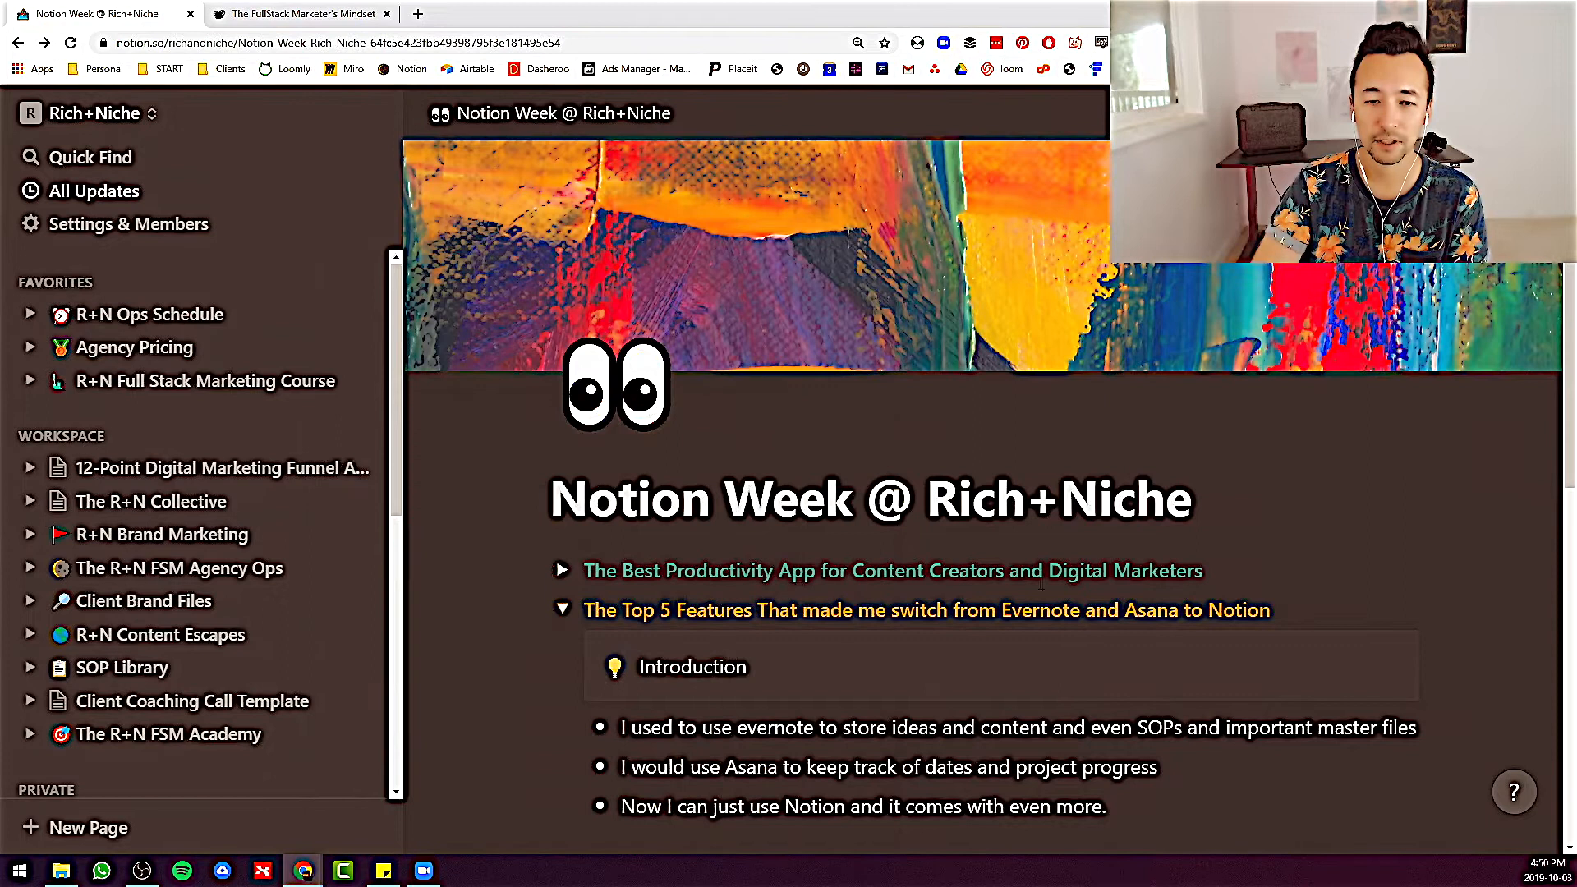
pyautogui.scroll(-3)
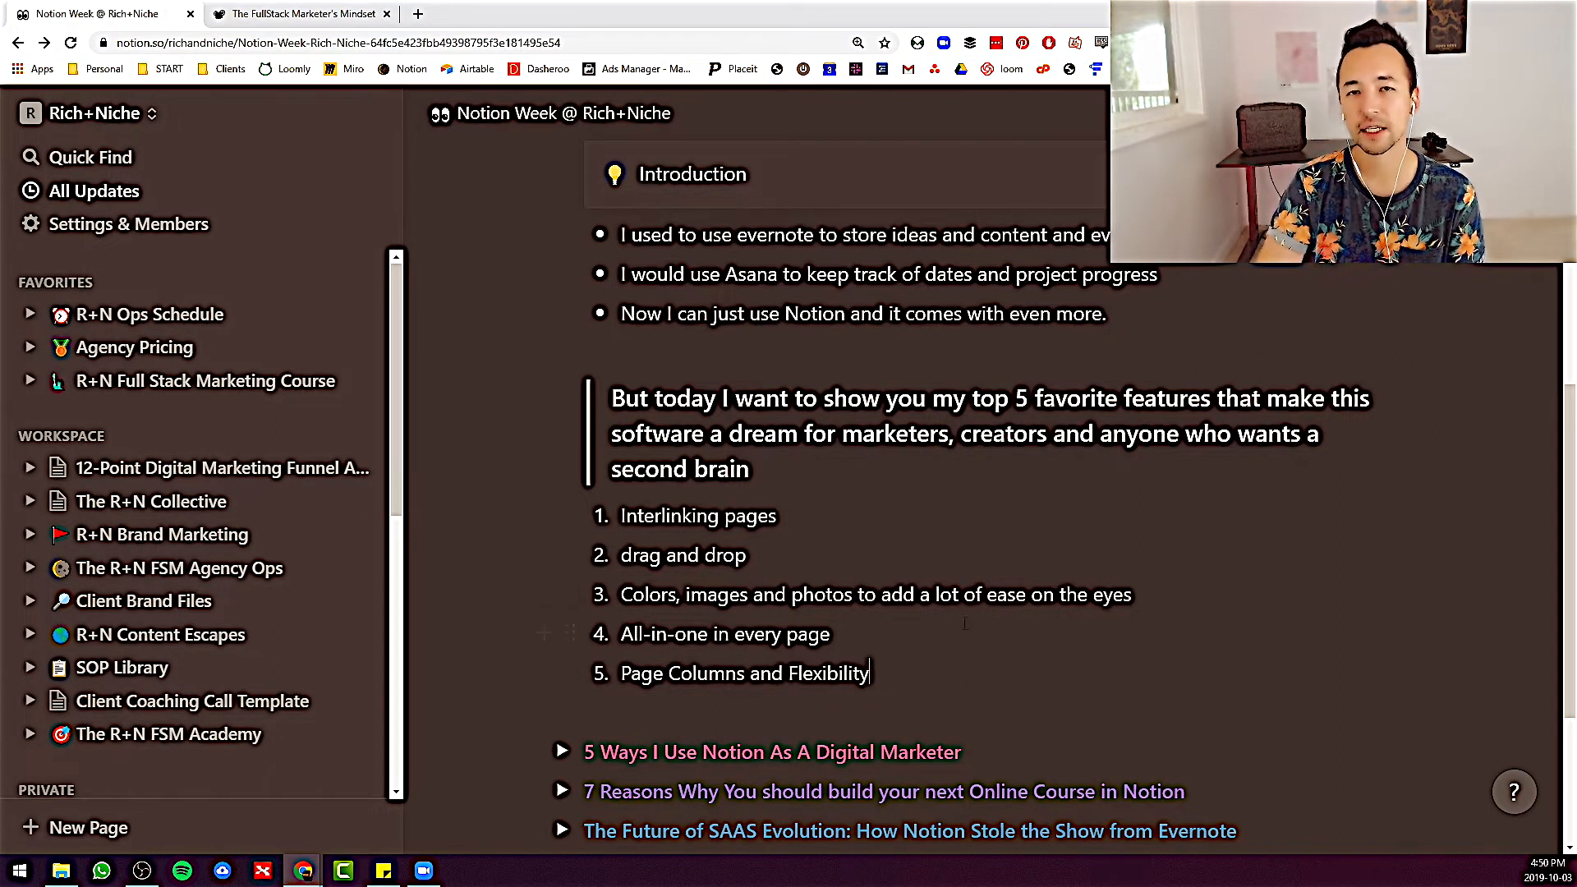
pyautogui.moveTo(947, 629)
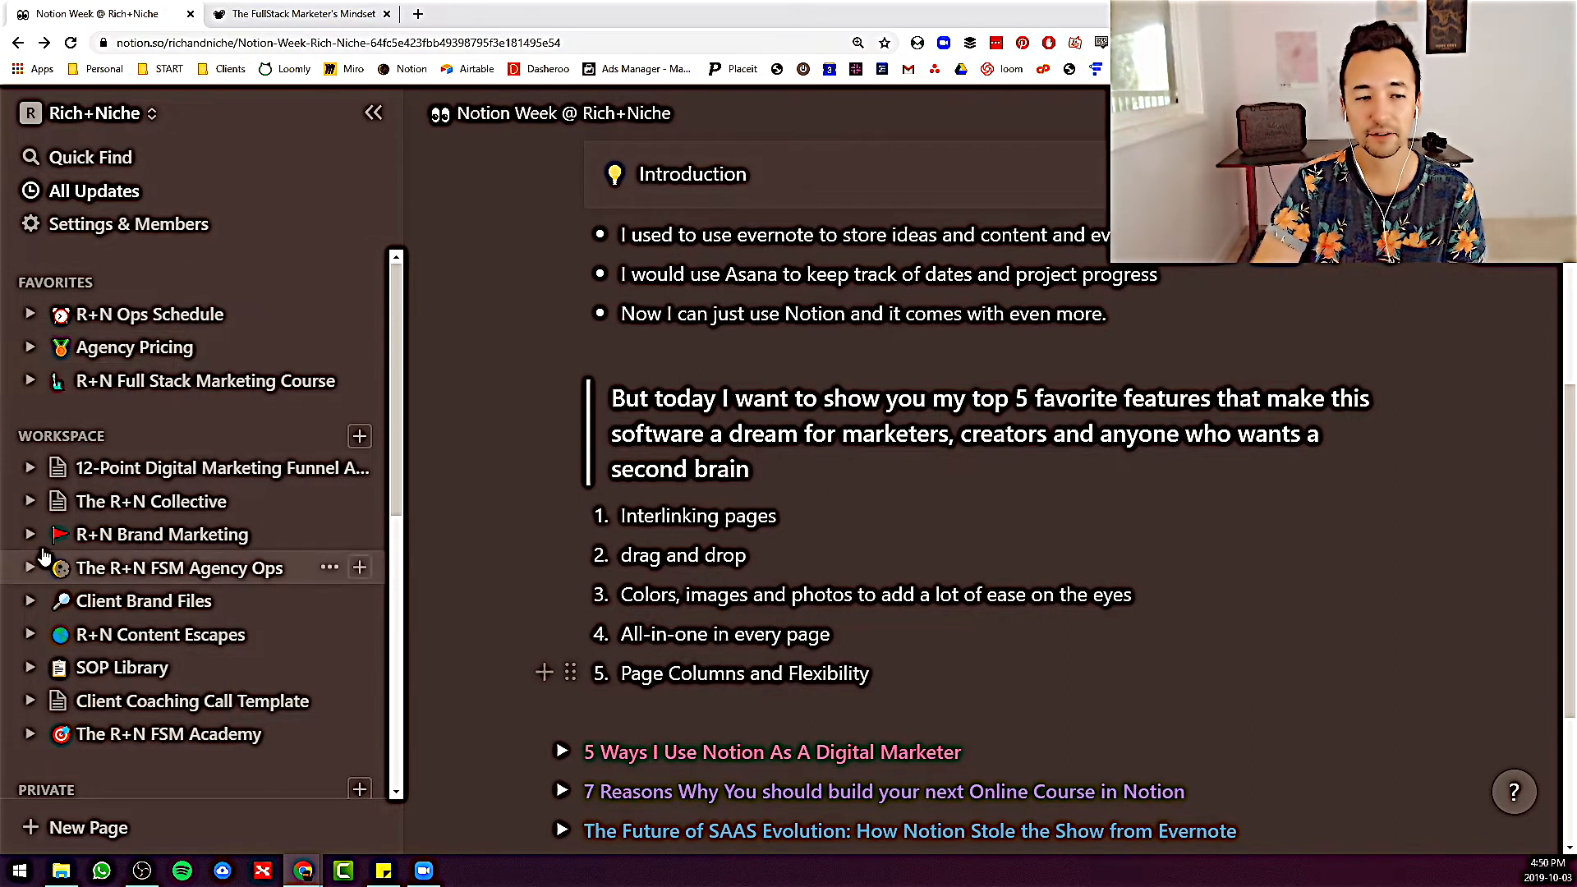
pyautogui.click(31, 534)
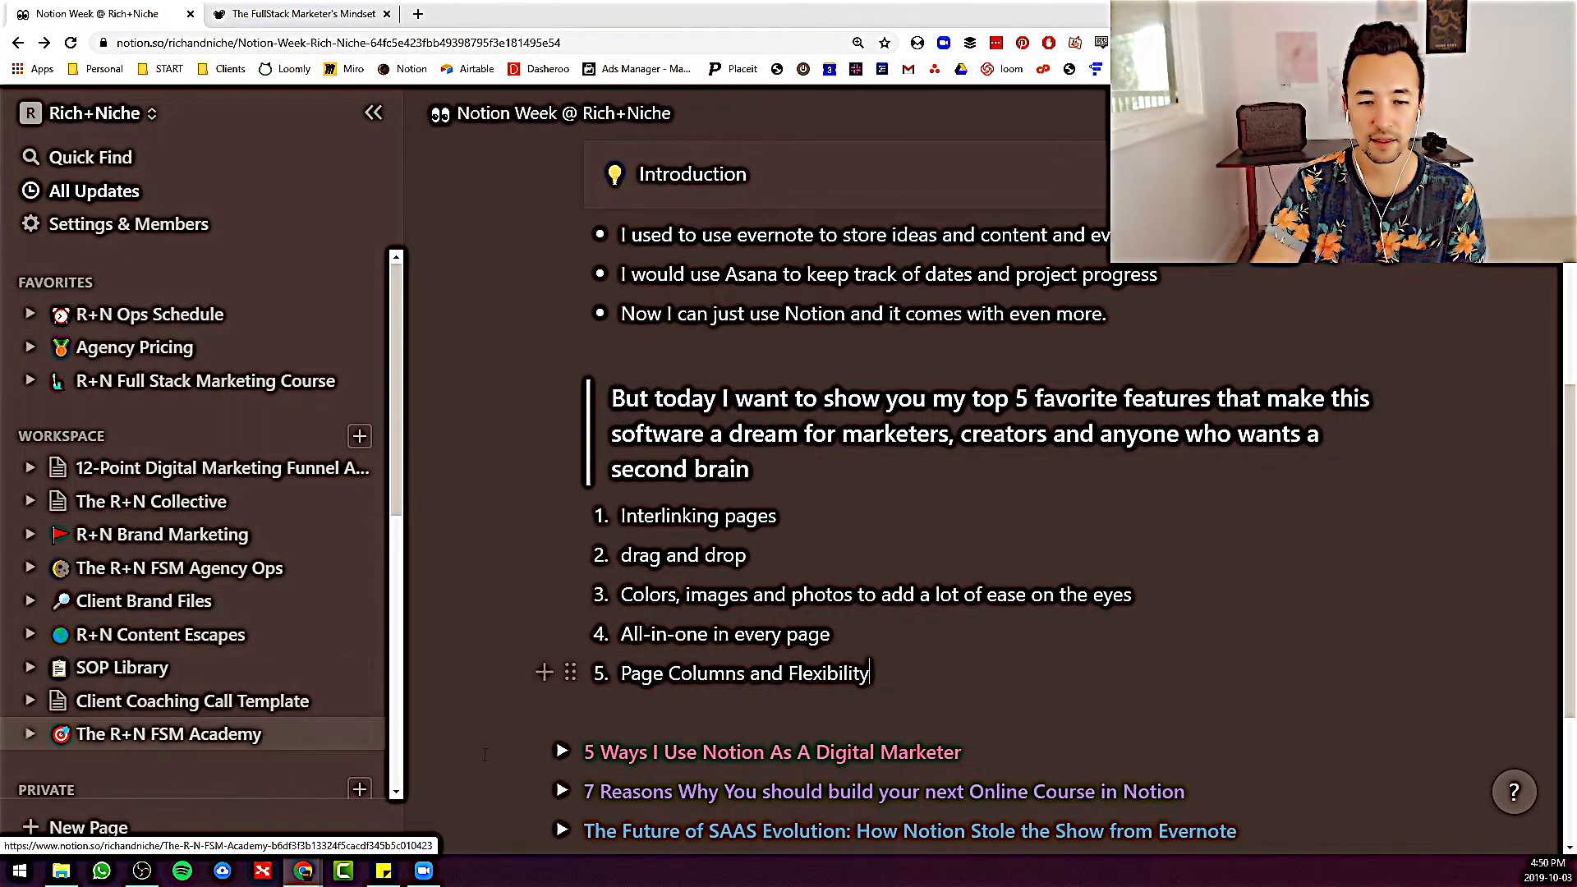
# Arrange the collapsed toggle headings into three full-width columns and rest the caret below them
pyautogui.scroll(-3)
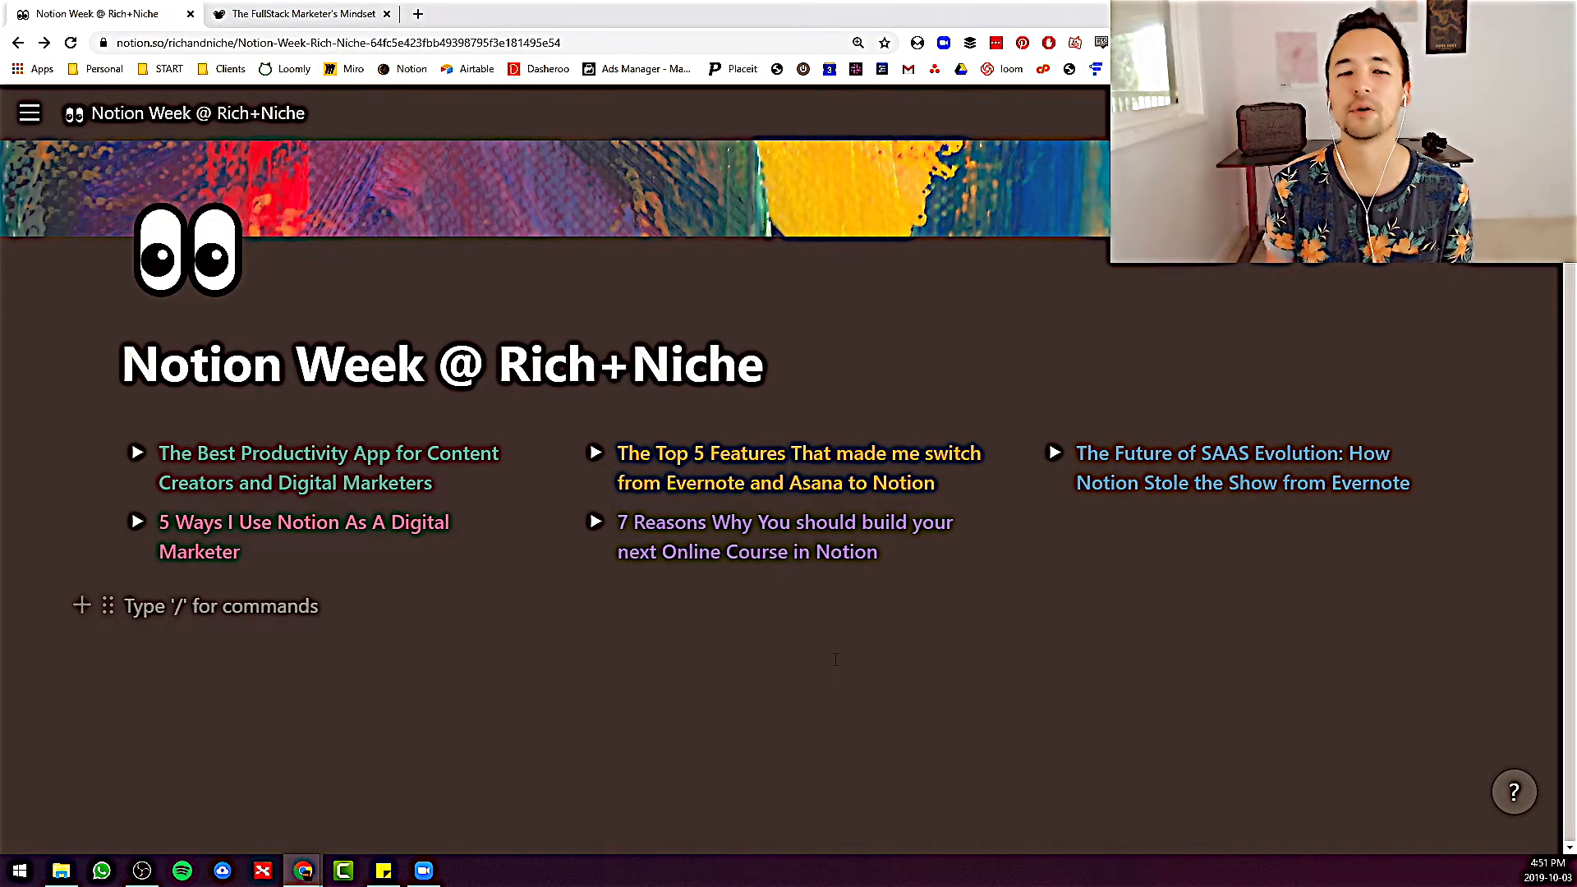
pyautogui.click(132, 606)
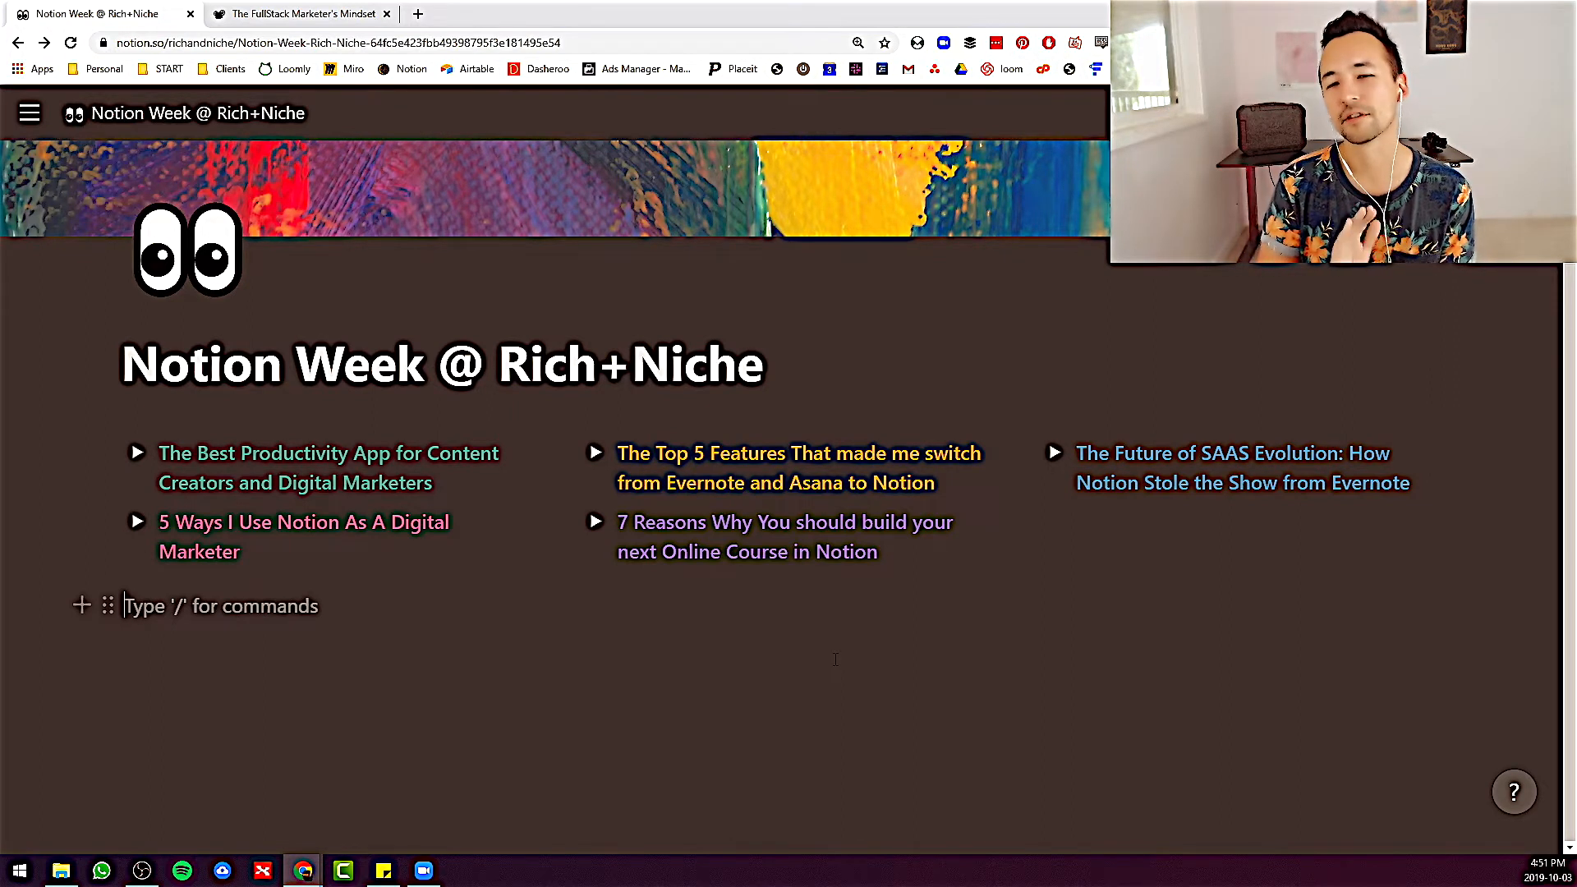